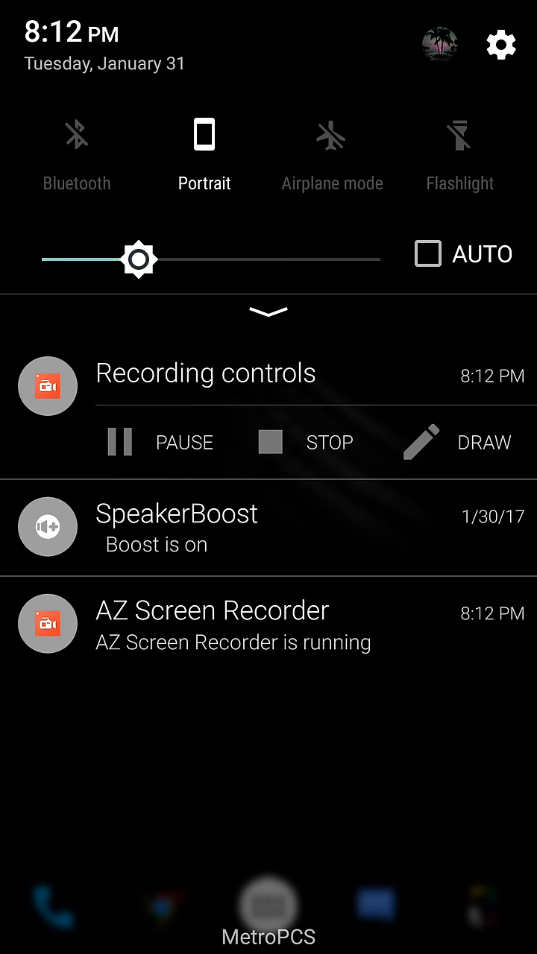
Open Settings and go to About phone, showing model Z981 and Android 6.0.1
left_click(500, 44)
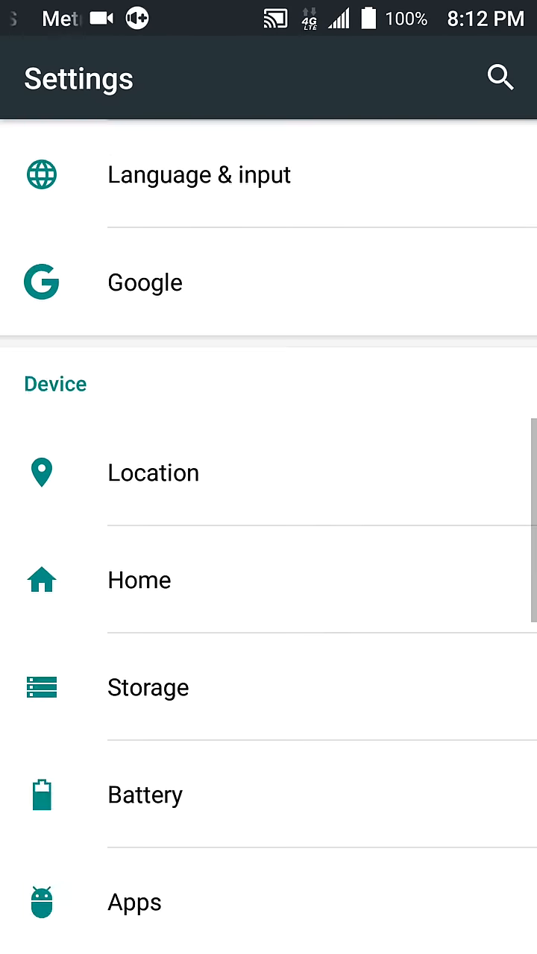
scroll("down", 3)
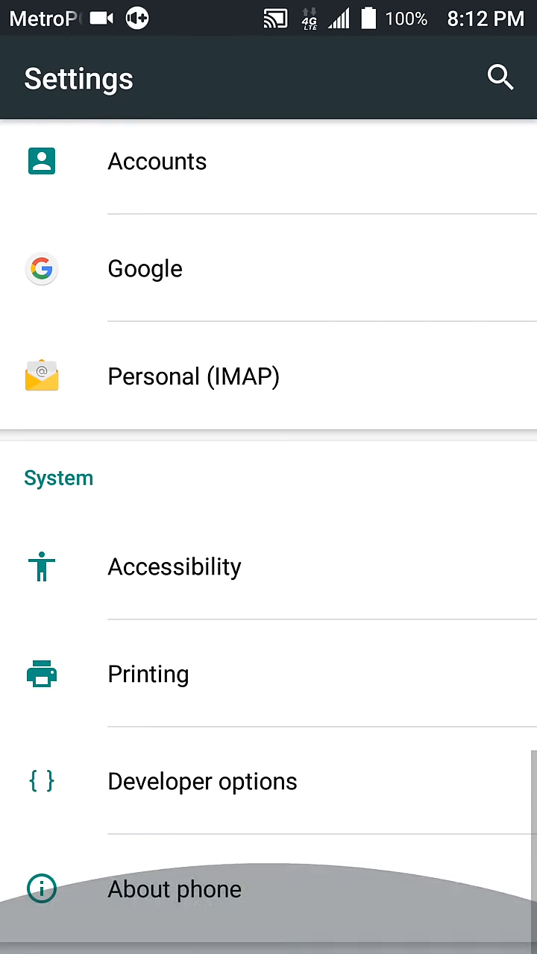
left_click(175, 889)
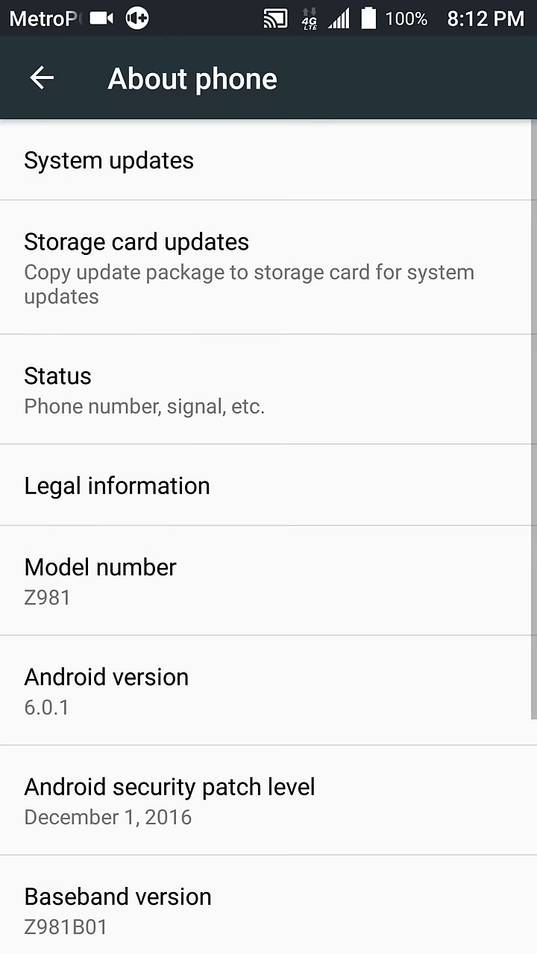
Scroll further down the About phone details before heading back home
scroll("down", 3)
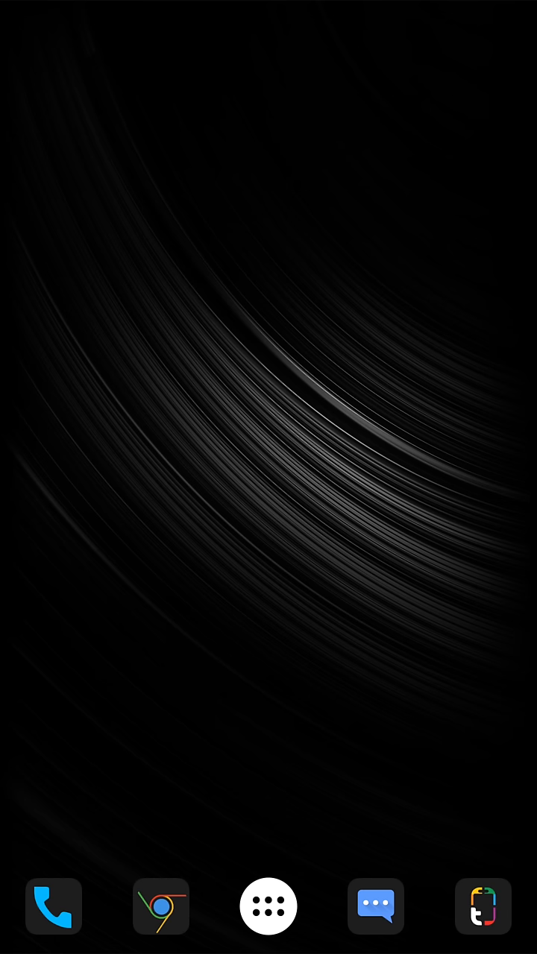
Check the dialer favourites, then open and scroll through the installed apps list
left_click(54, 906)
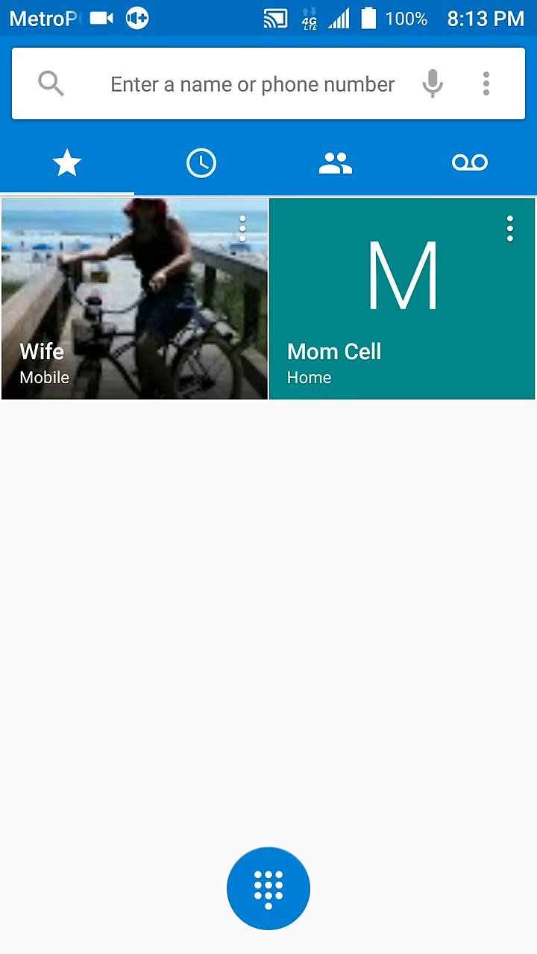
left_click(269, 888)
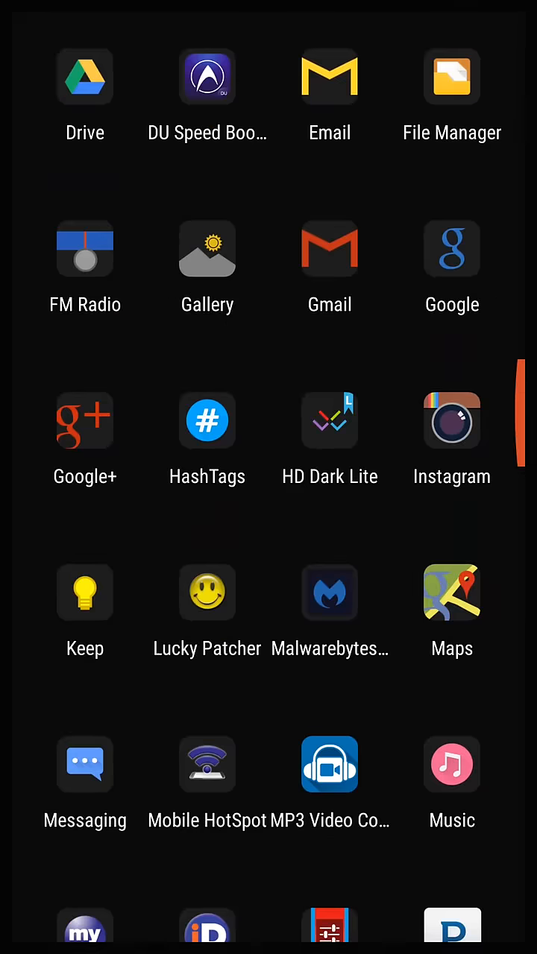
key("Back")
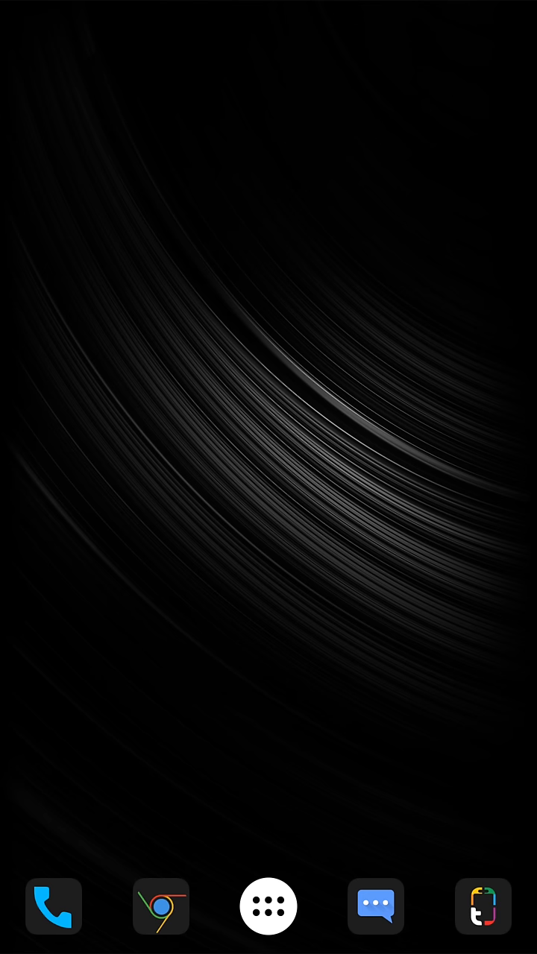
left_click(268, 906)
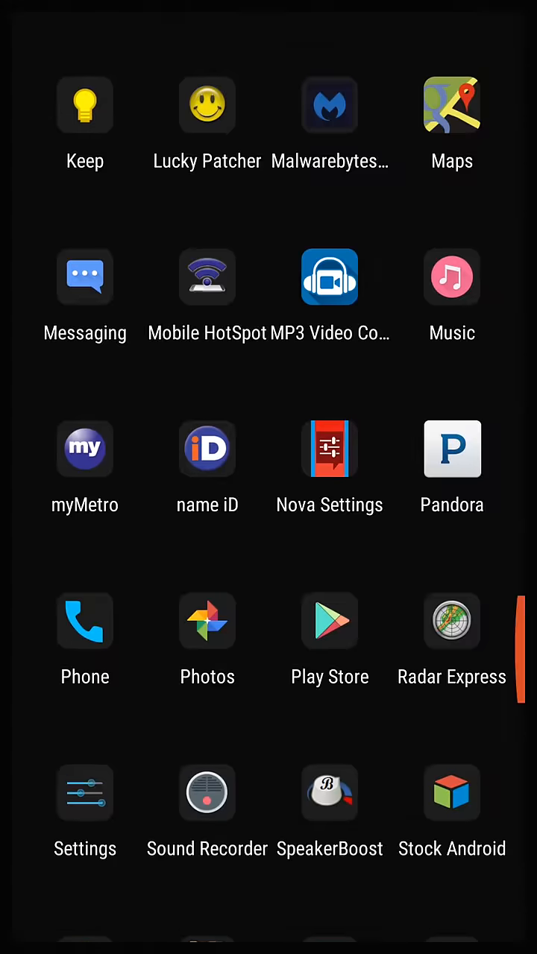
scroll("down", 3)
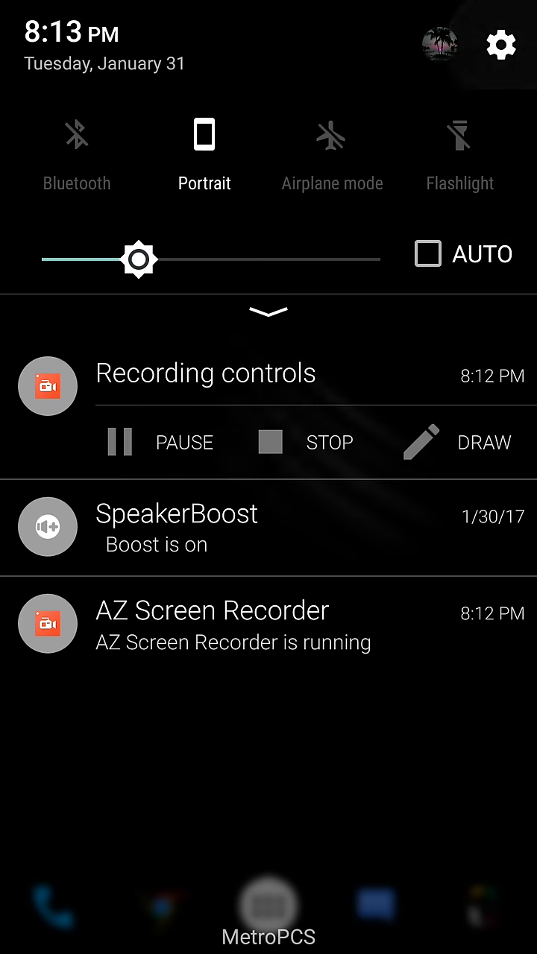
Reopen About phone and scroll to build number Z981V1.0.0B14 and hardware version
left_click(501, 43)
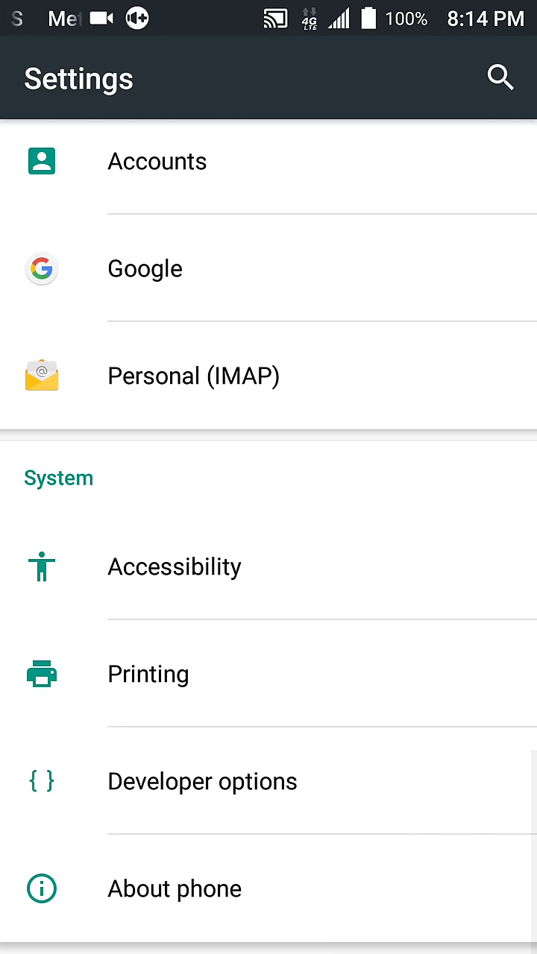
left_click(174, 888)
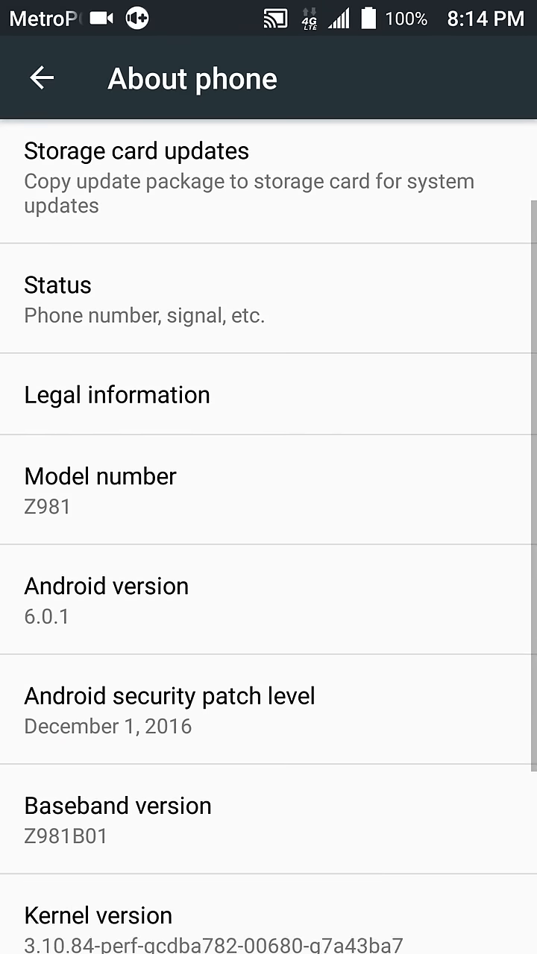
scroll("down", 3)
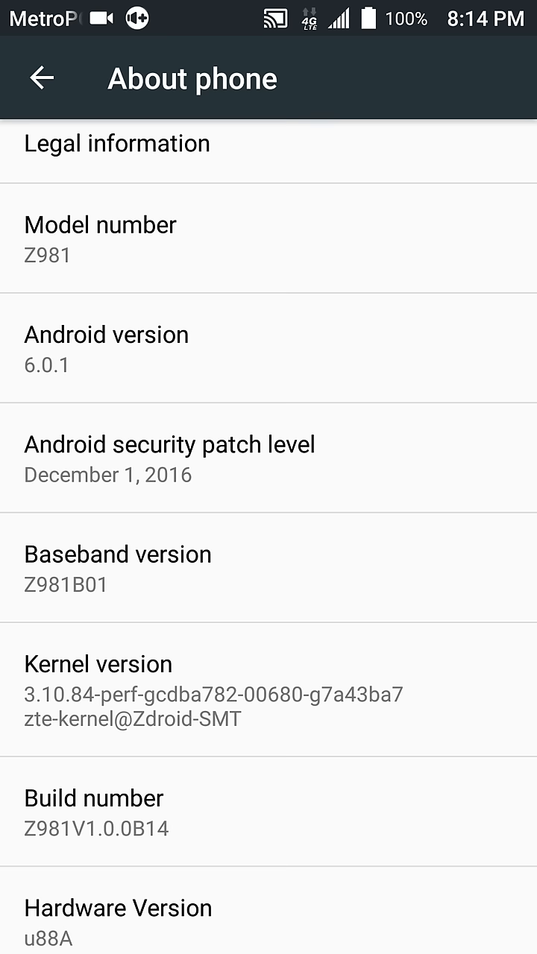
scroll("up", 3)
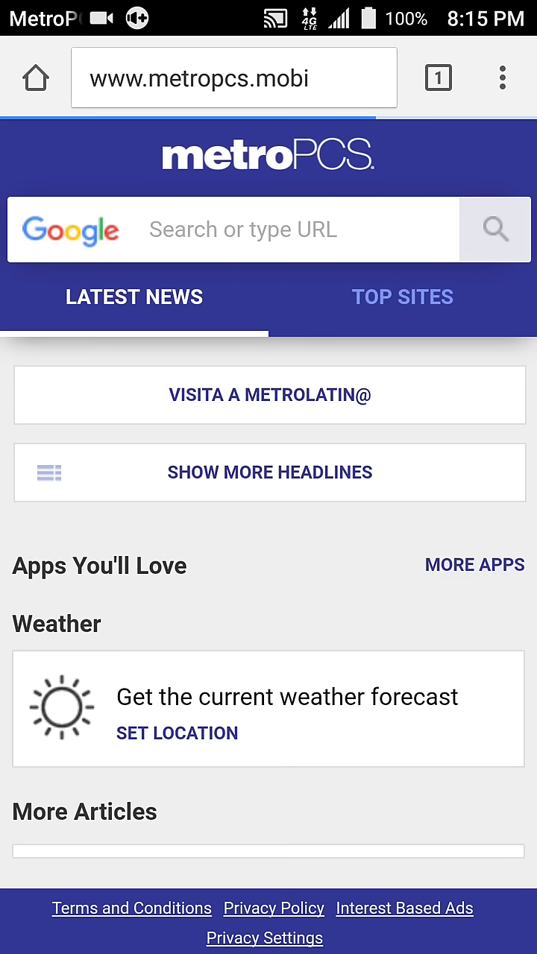
Scroll through the MetroPCS homepage in Chrome
scroll("down", 3)
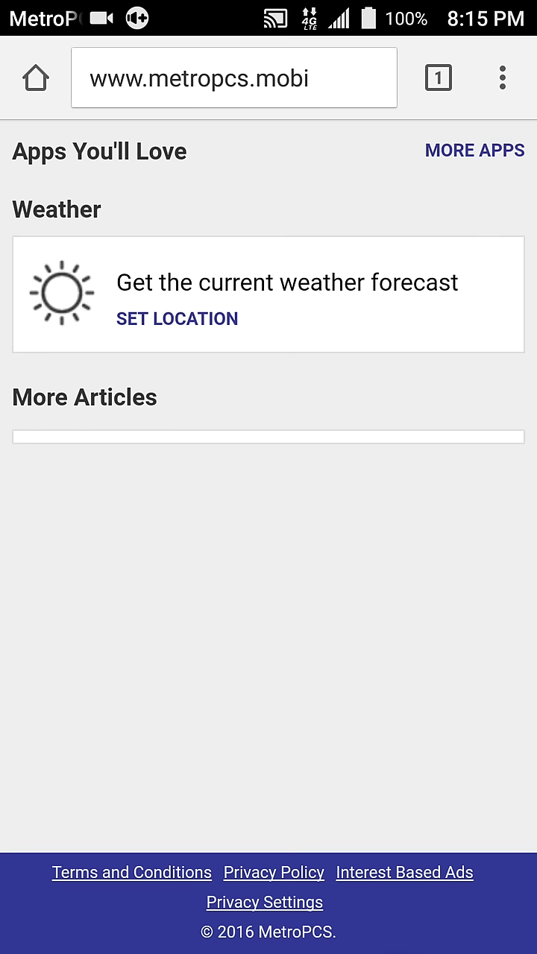
scroll("up", 3)
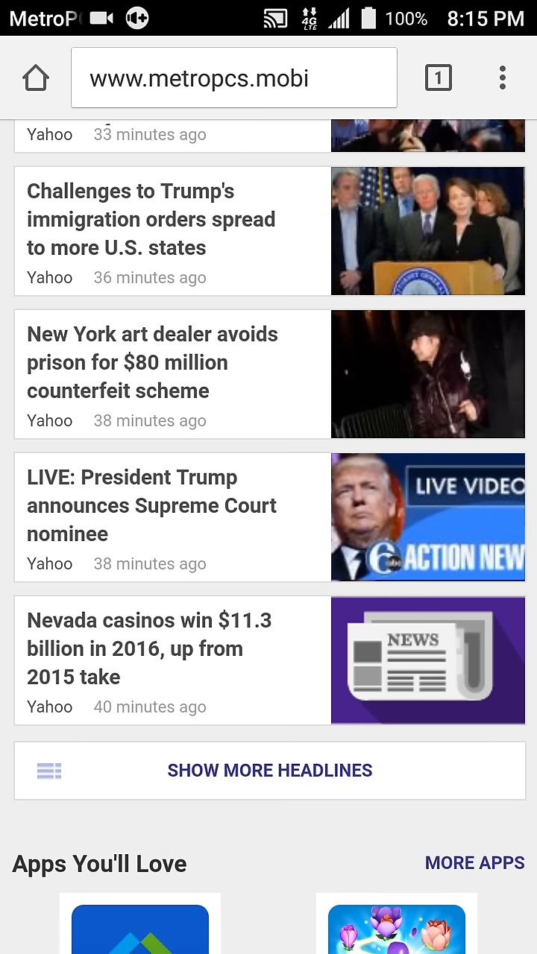
scroll("down", 3)
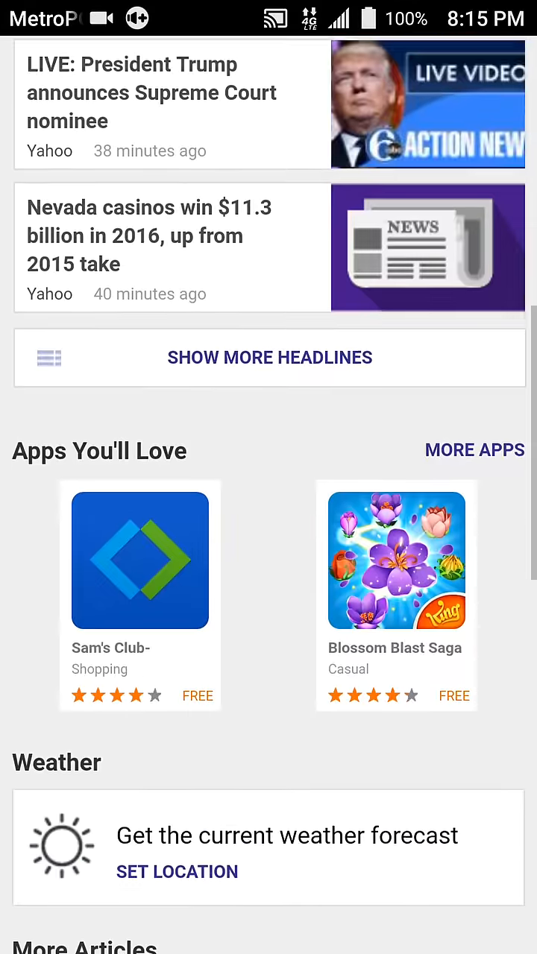
scroll("down", 3)
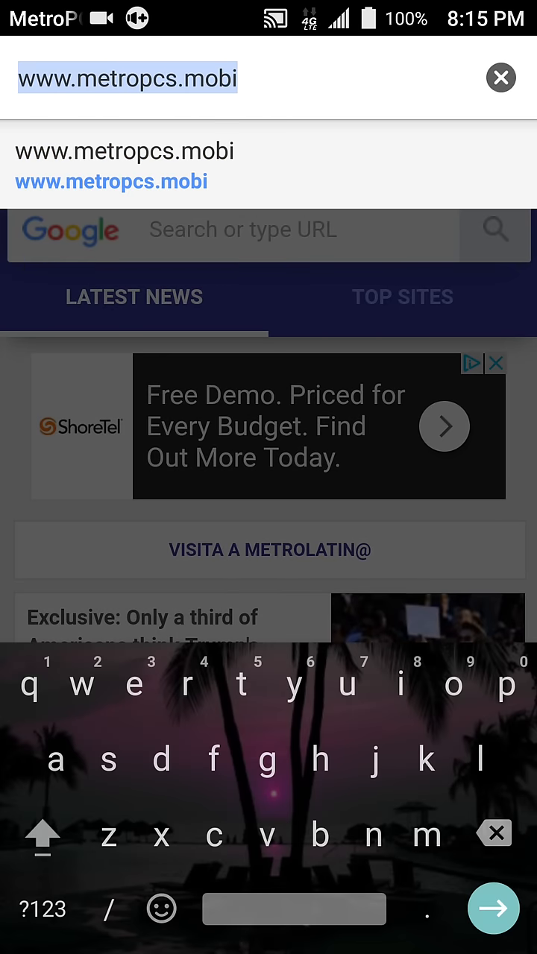
Search Google for 'espn nfl', browse the ESPN results, then go home
type("eapn")
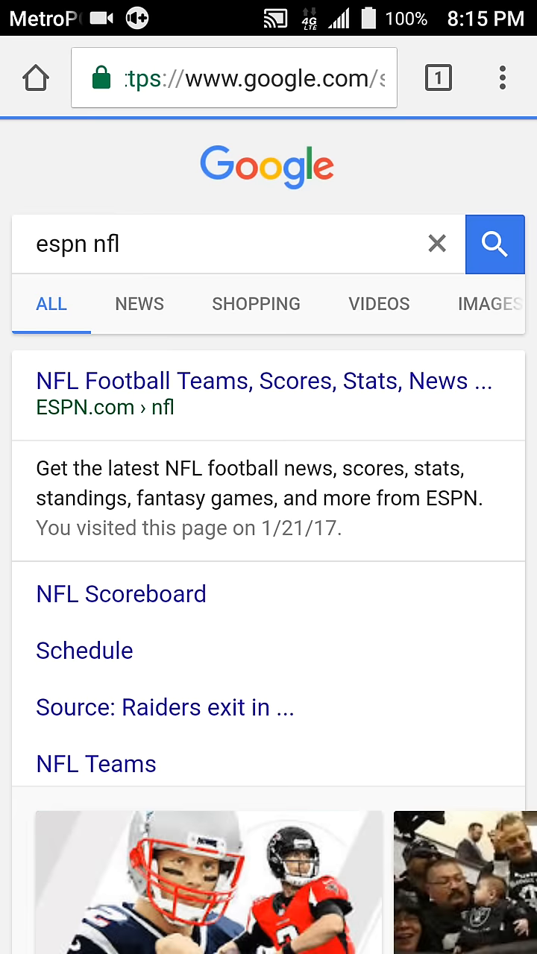
scroll("down", 3)
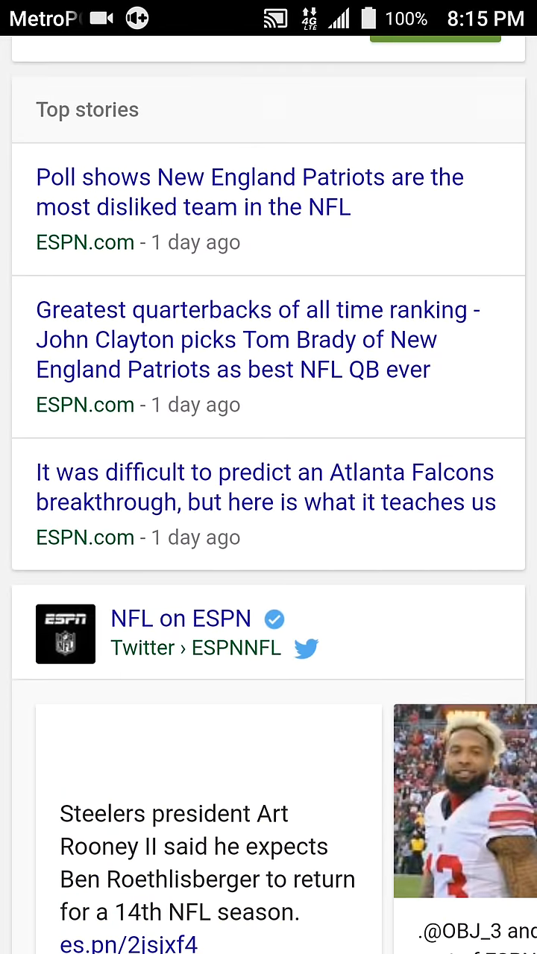
key("Home")
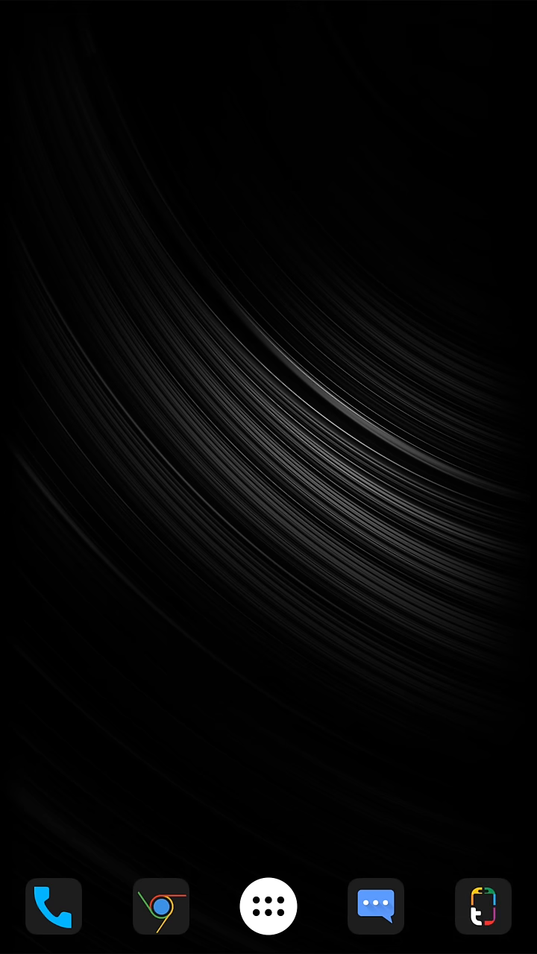
Launch Blackmart from the app drawer and swipe through its app categories
left_click(268, 907)
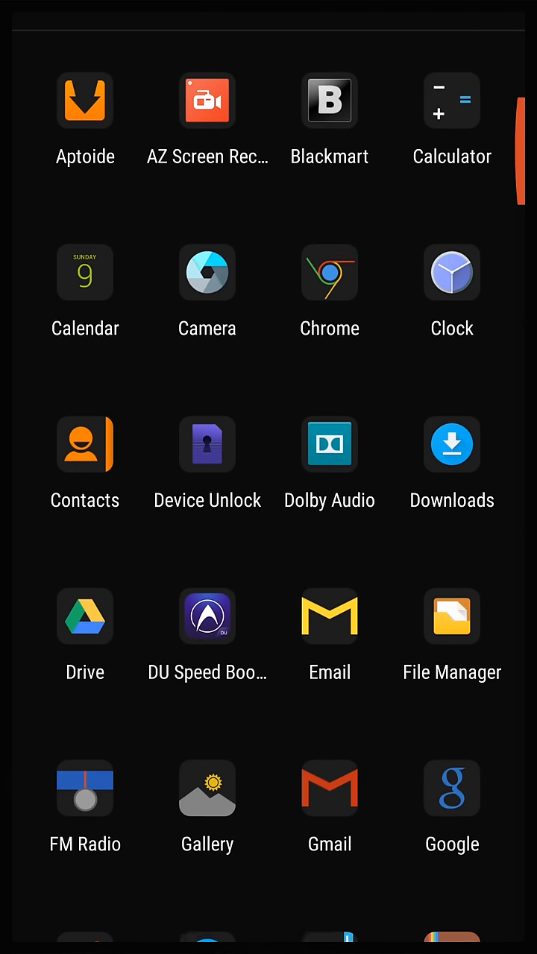
scroll("up", 3)
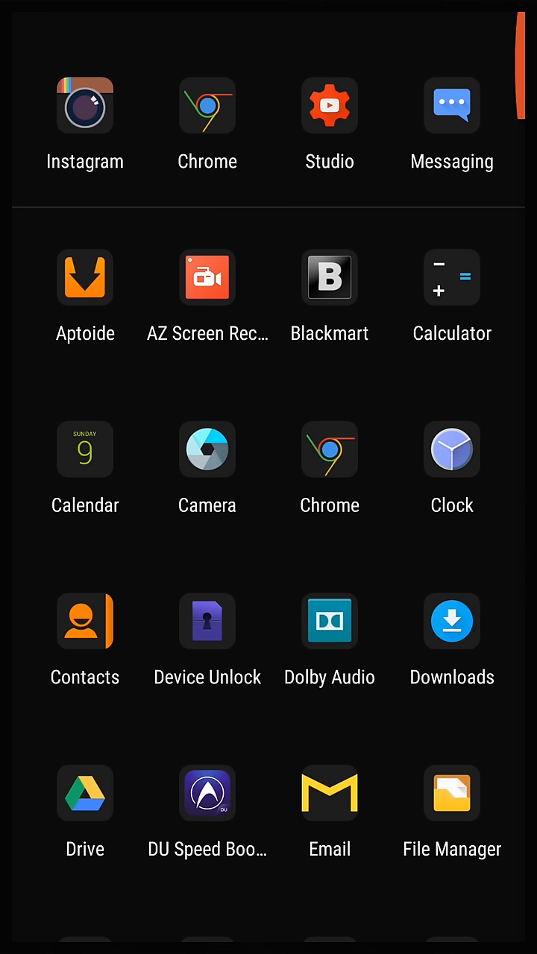
left_click(329, 277)
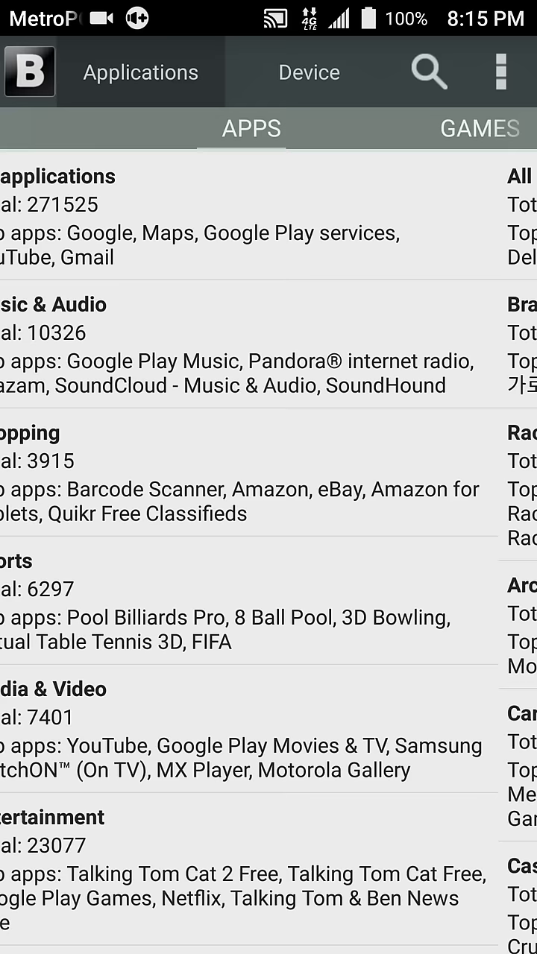
scroll("left", 3)
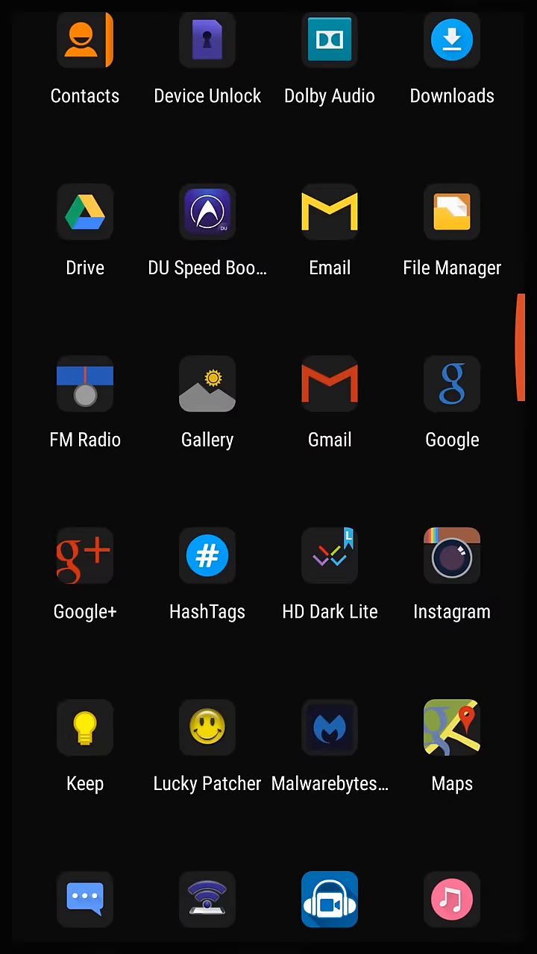
Launch Pandora and dismiss its error code 6 on Justin Timberlake Radio
scroll("up", 3)
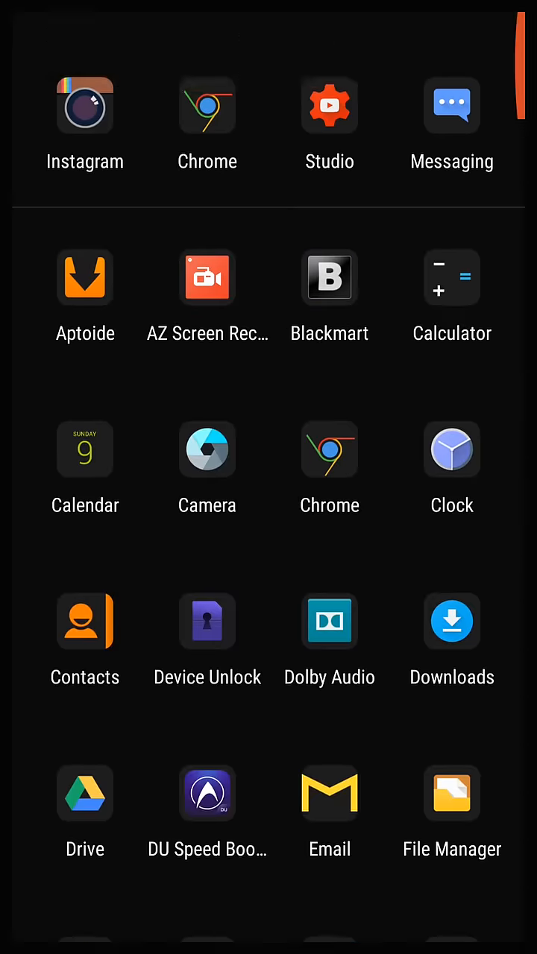
scroll("down", 3)
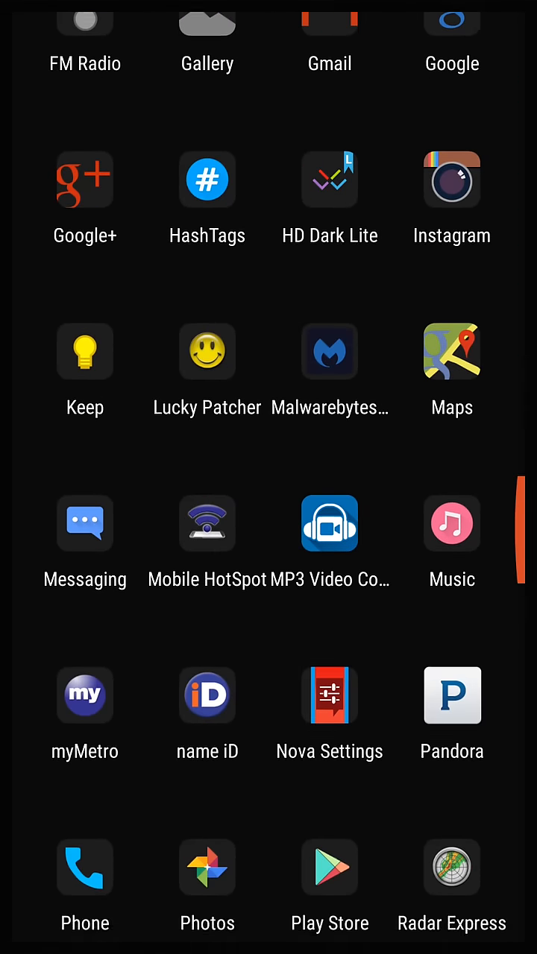
scroll("down", 3)
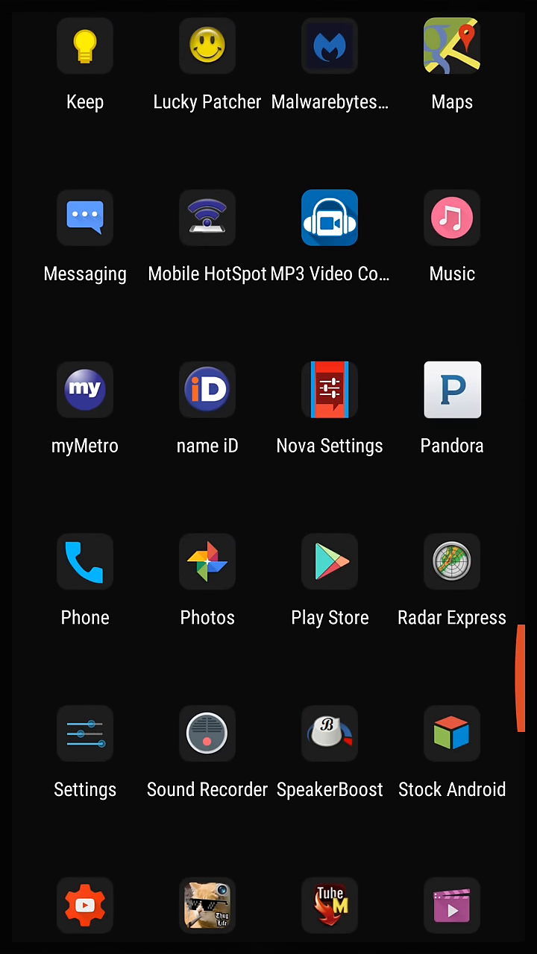
left_click(451, 390)
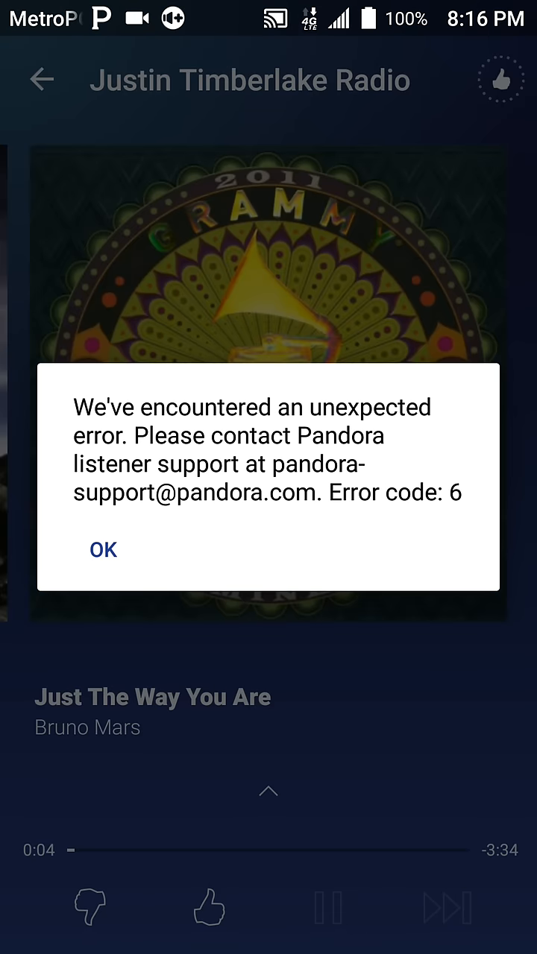
left_click(103, 550)
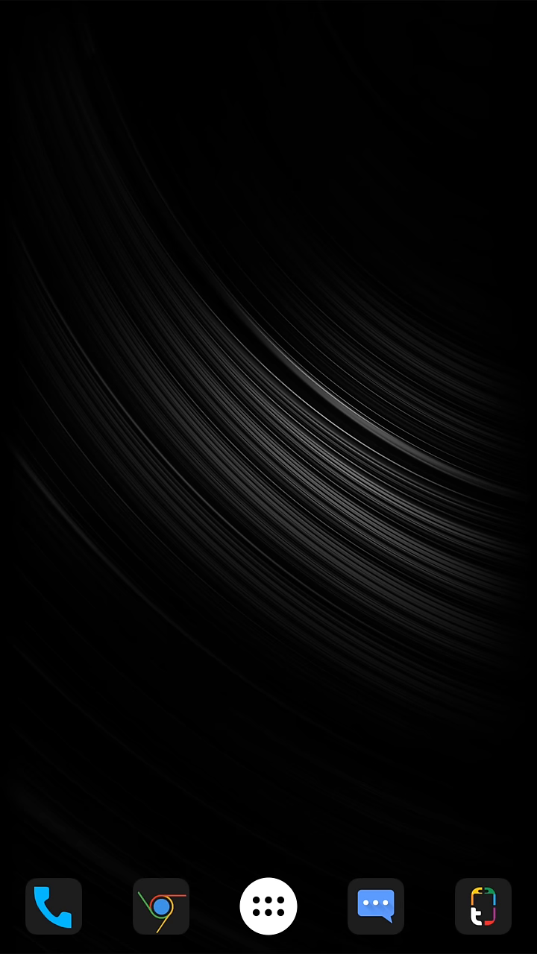
Launch Aptoide and search for 'blackmart' via the suggestion
left_click(268, 907)
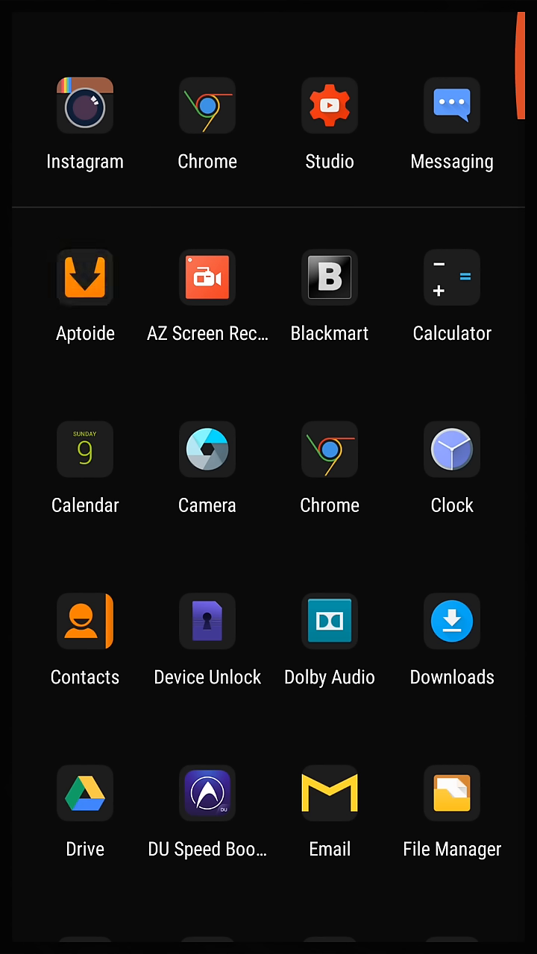
left_click(85, 278)
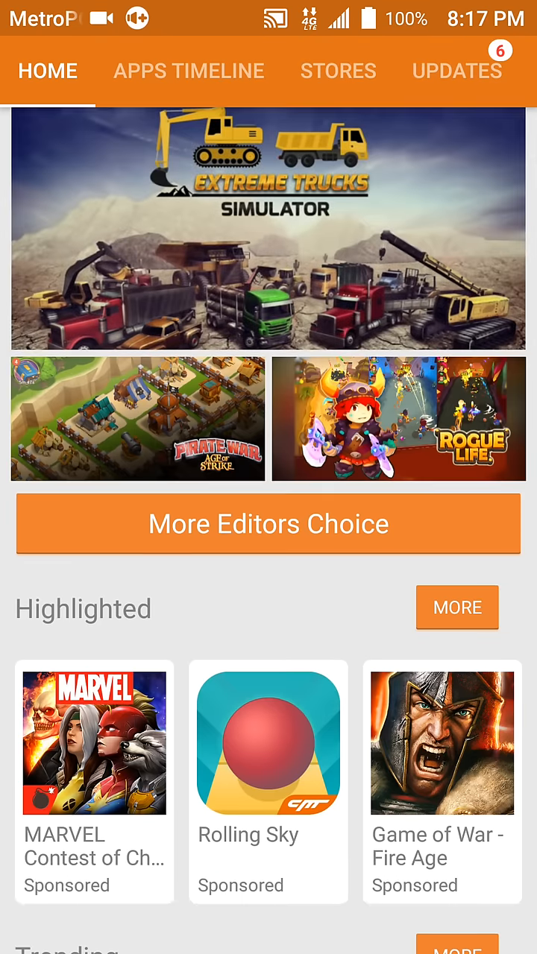
scroll("down", 3)
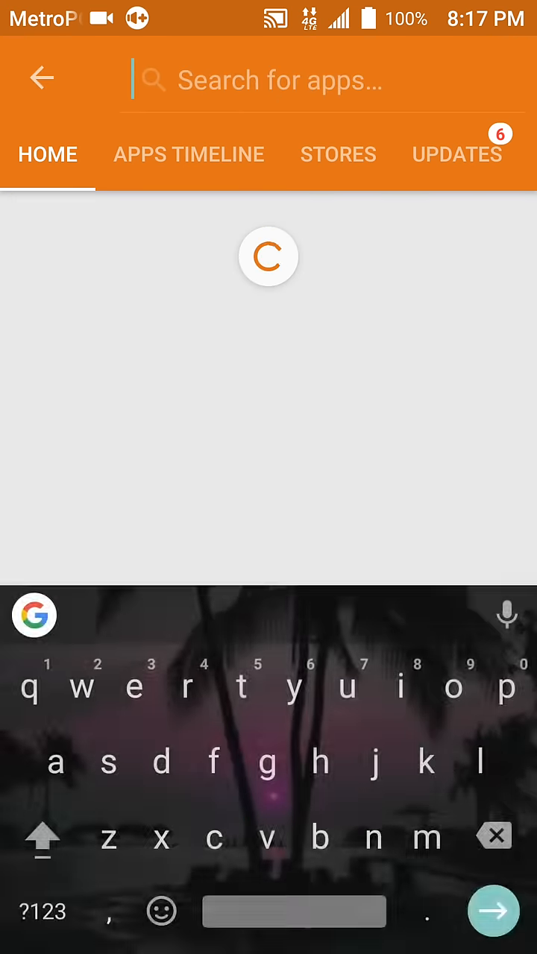
type("blac")
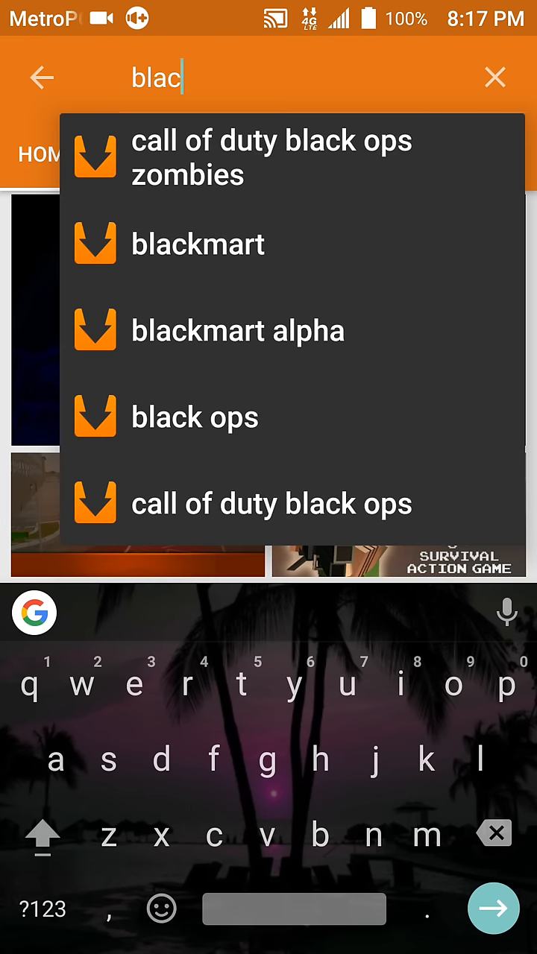
type("k")
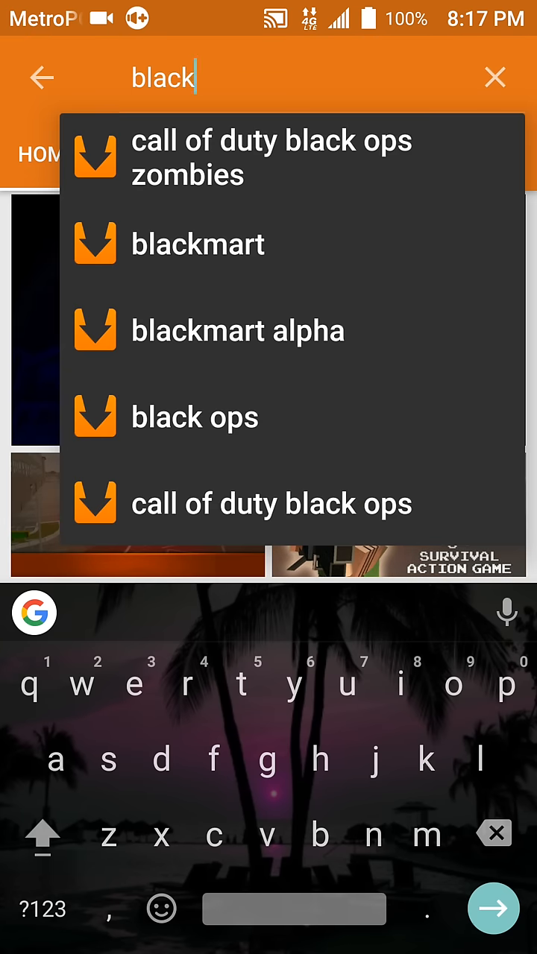
left_click(197, 243)
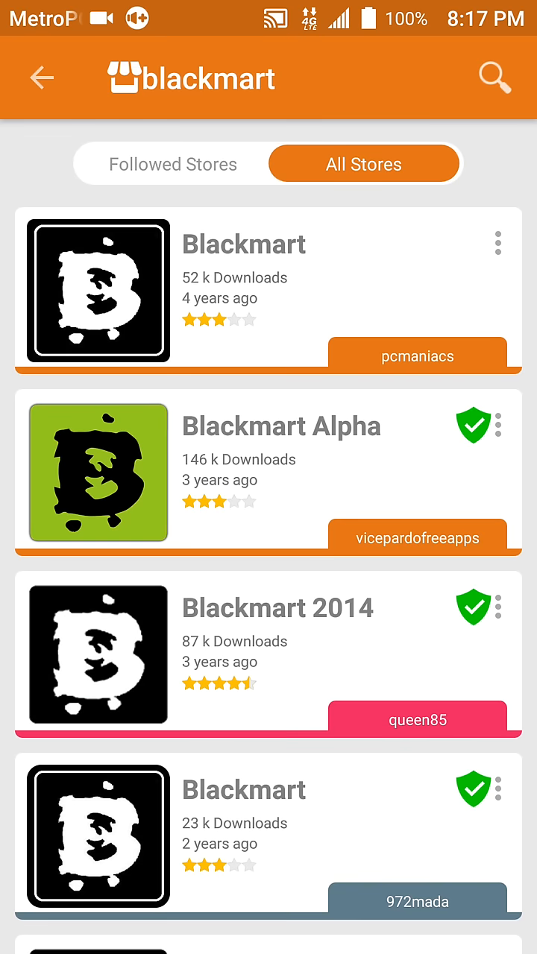
Scroll the Blackmart results to the trusted 23 k download listing by 972mada
scroll("down", 3)
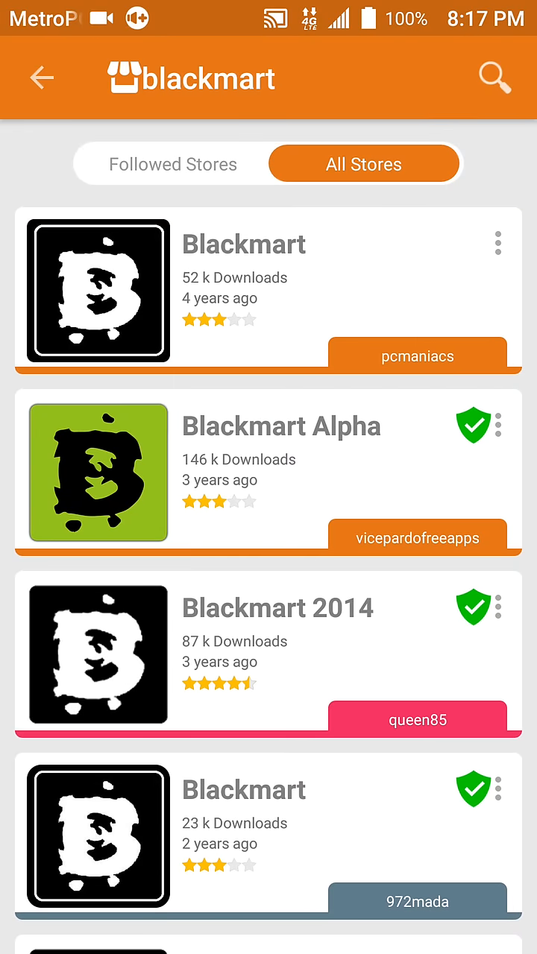
scroll("down", 3)
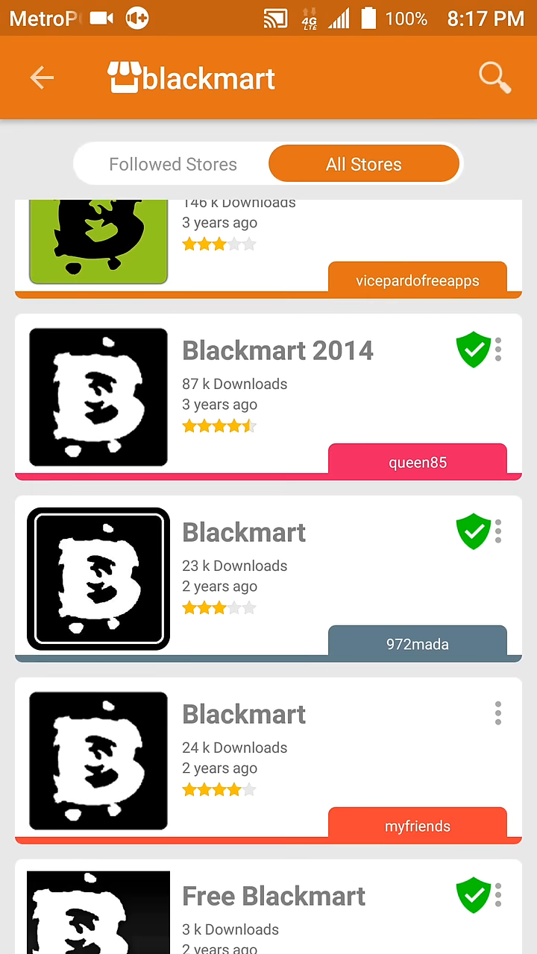
scroll("down", 3)
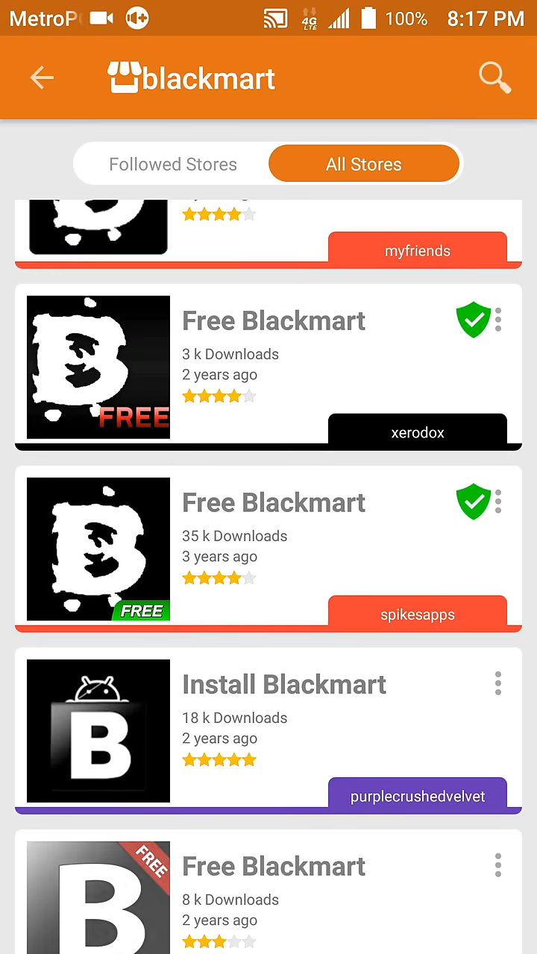
scroll("down", 3)
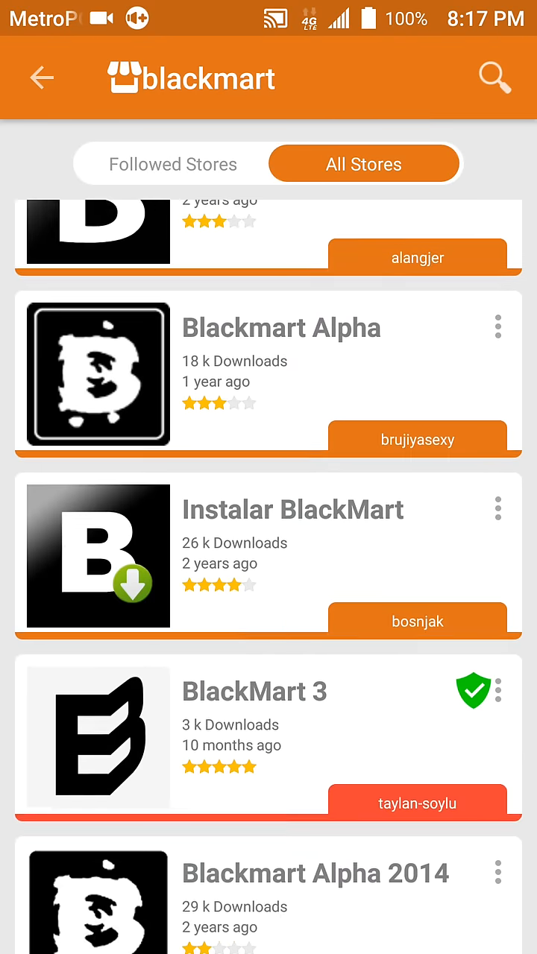
scroll("down", 3)
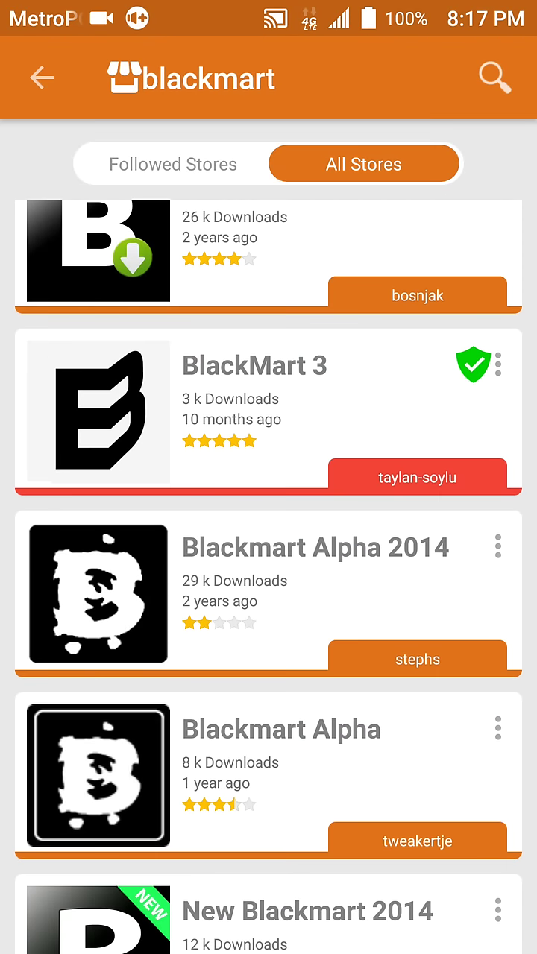
scroll("up", 3)
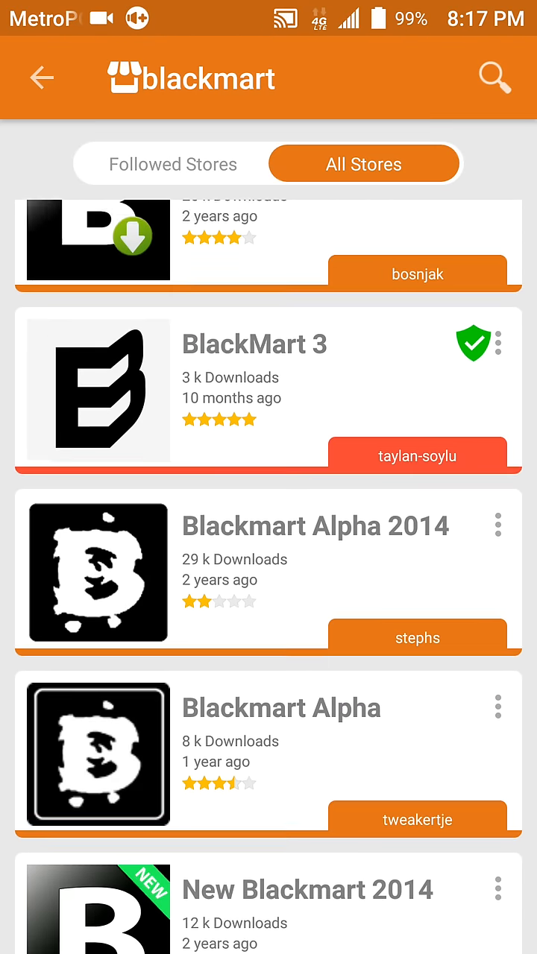
scroll("down", 3)
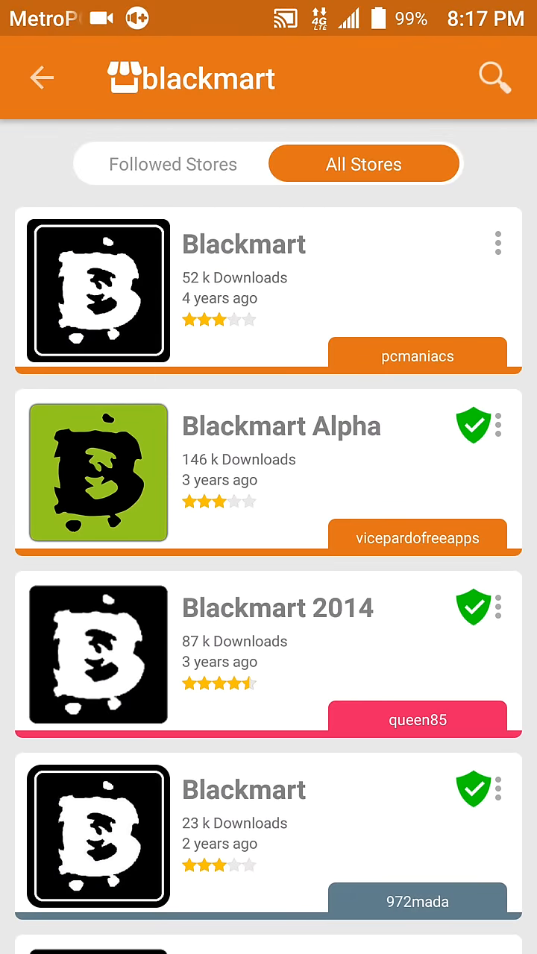
scroll("down", 3)
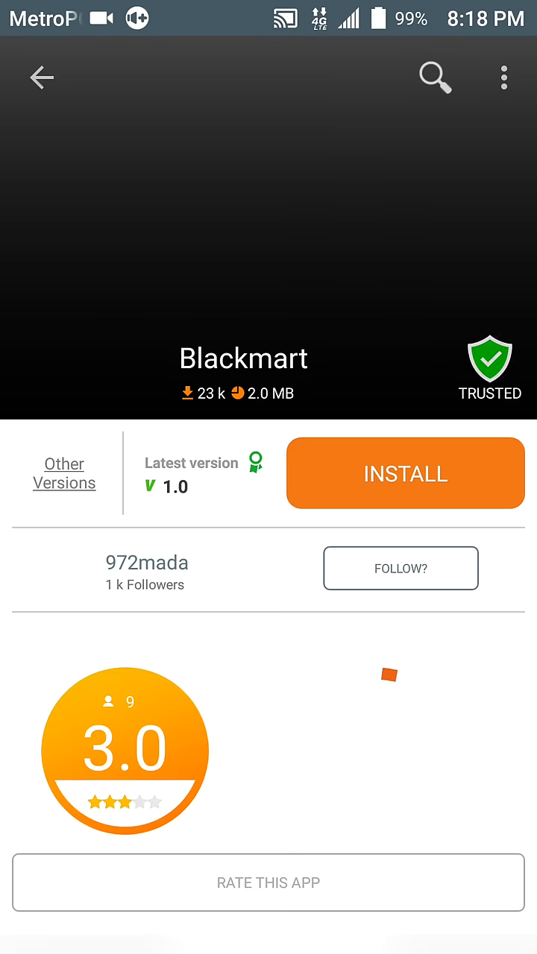
Scroll through the Blackmart listing's version, ratings, comments and security flags
scroll("down", 3)
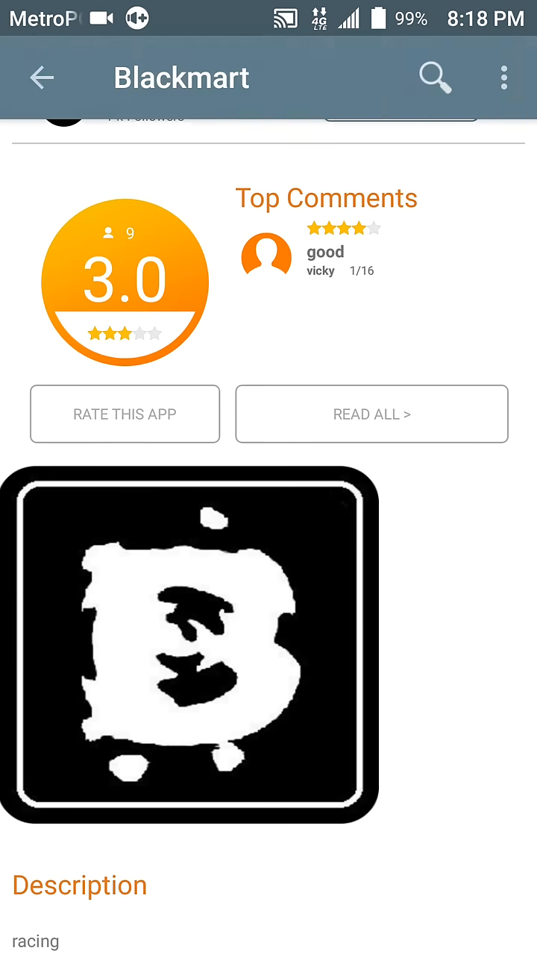
scroll("down", 3)
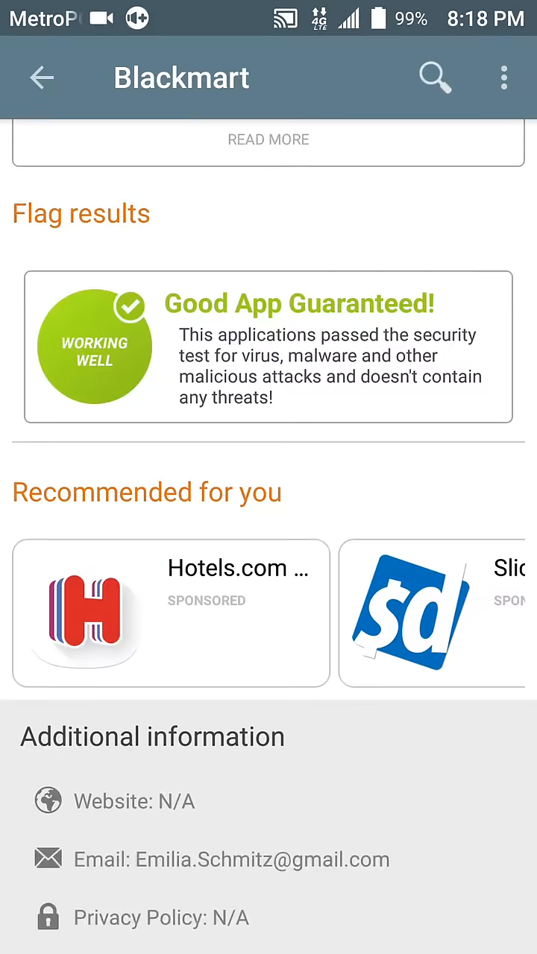
scroll("down", 3)
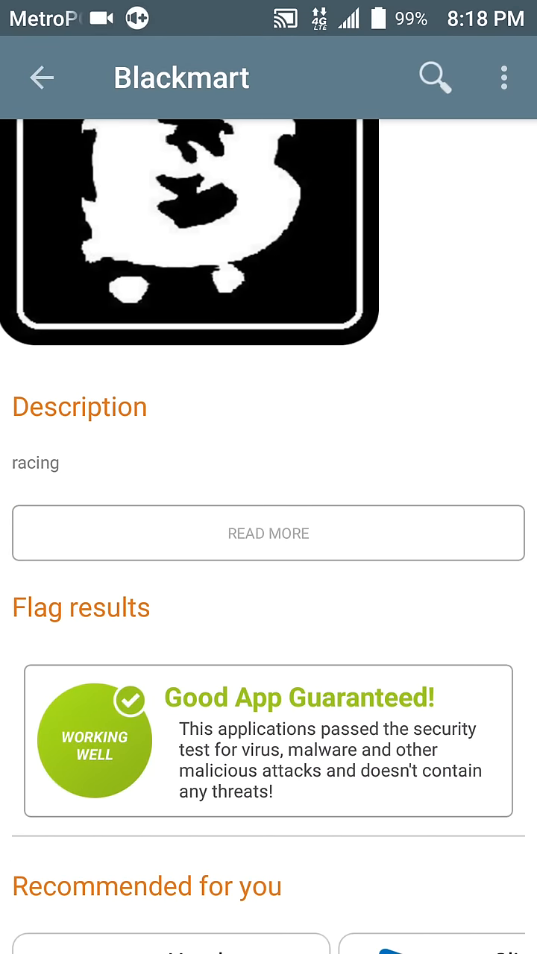
scroll("up", 3)
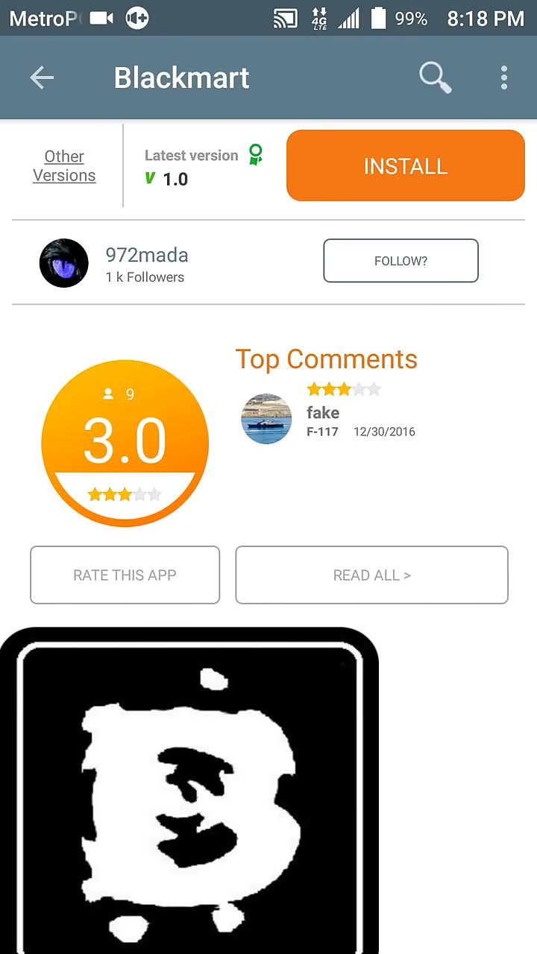
scroll("down", 3)
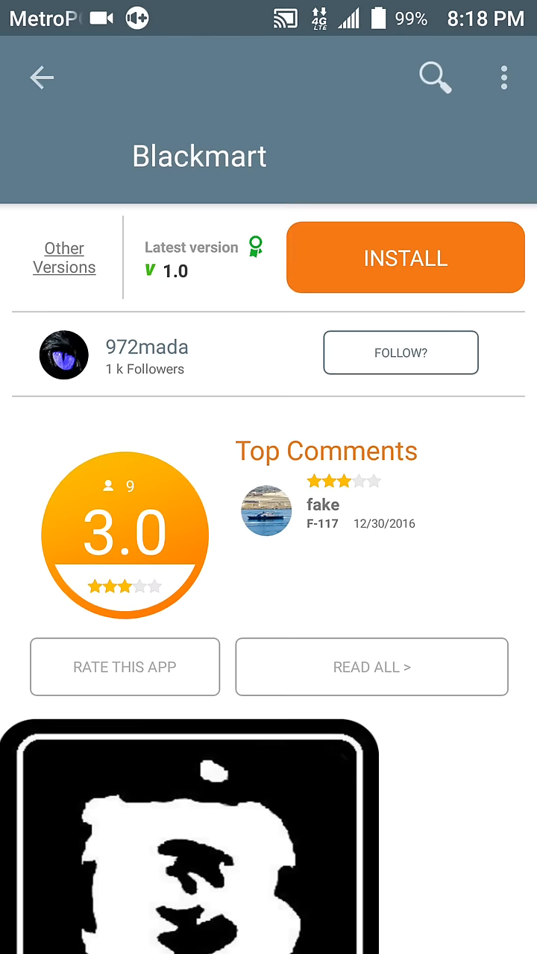
scroll("down", 3)
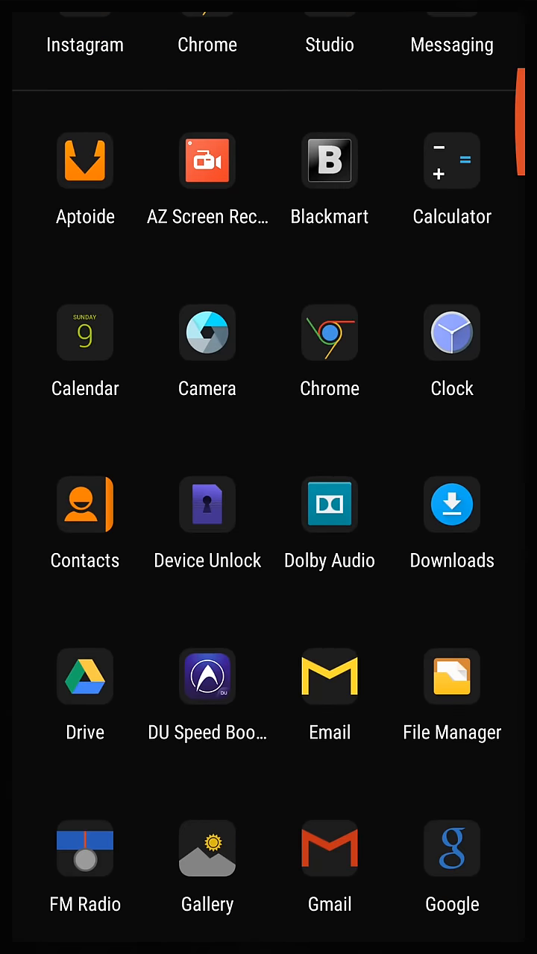
Launch Blackmart from the app drawer, landing on its Applications tab
left_click(328, 160)
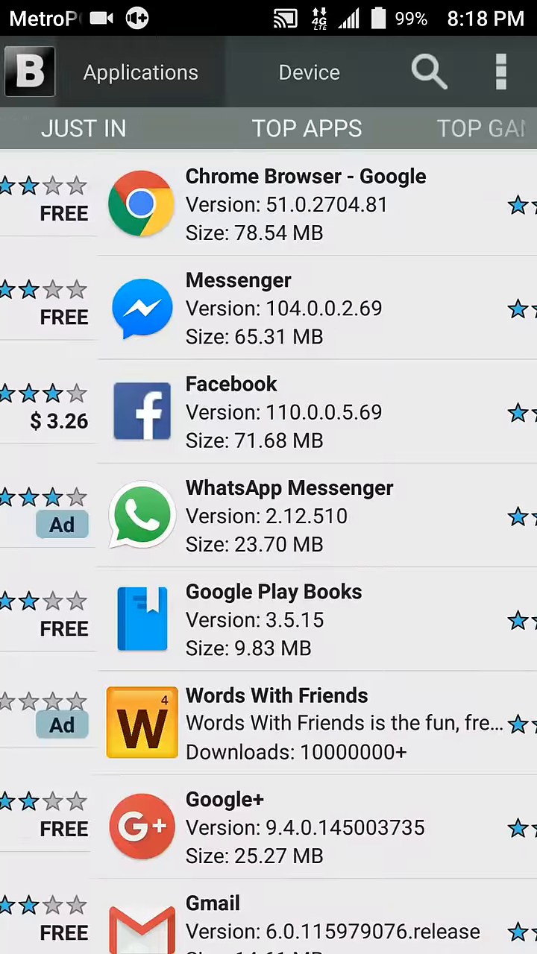
Browse Blackmart's Top Apps list by scrolling down through it
left_click(305, 128)
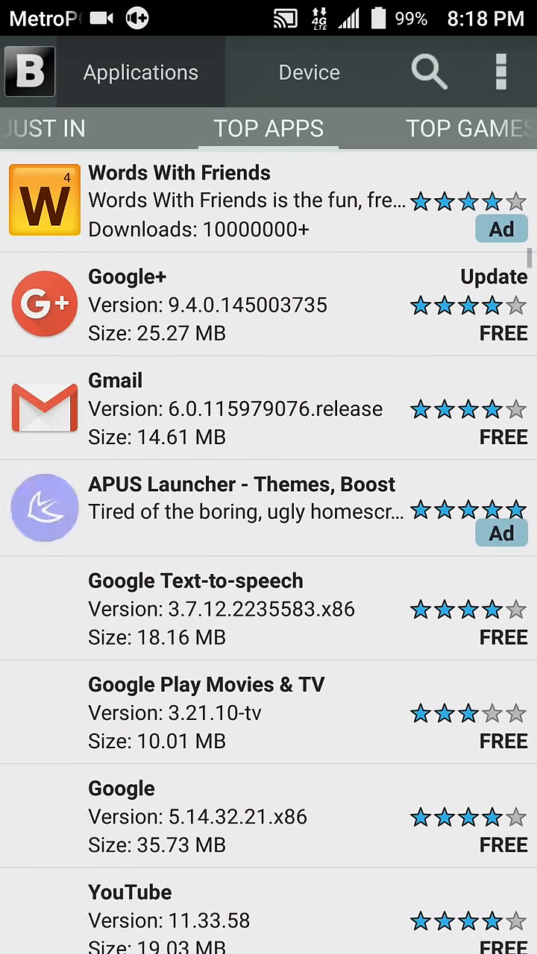
scroll("down", 3)
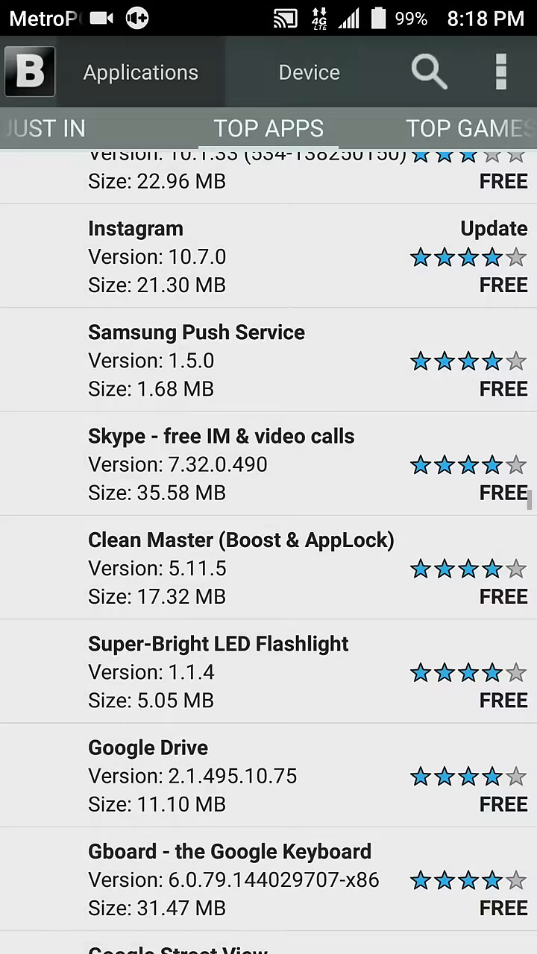
scroll("down", 3)
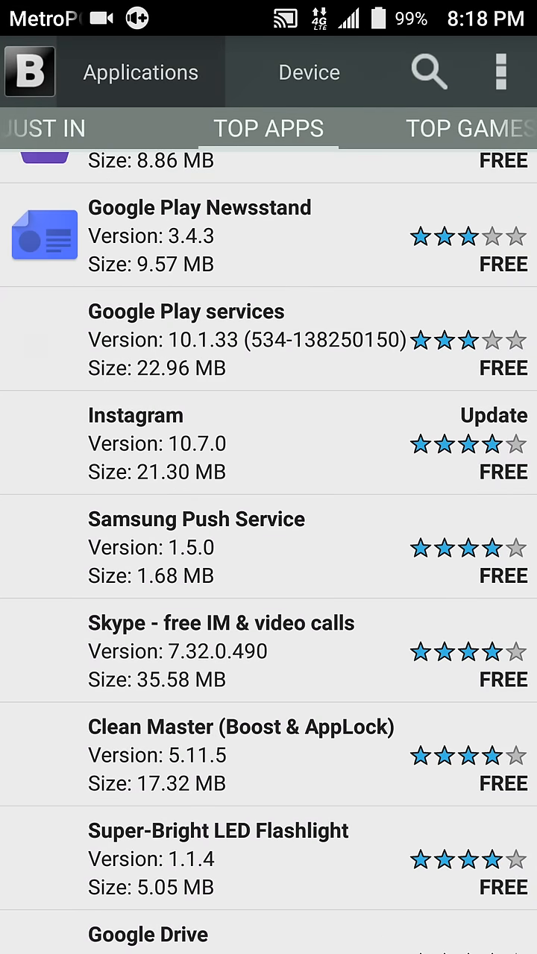
Browse Blackmart's Top Games list by scrolling down through it
left_click(447, 128)
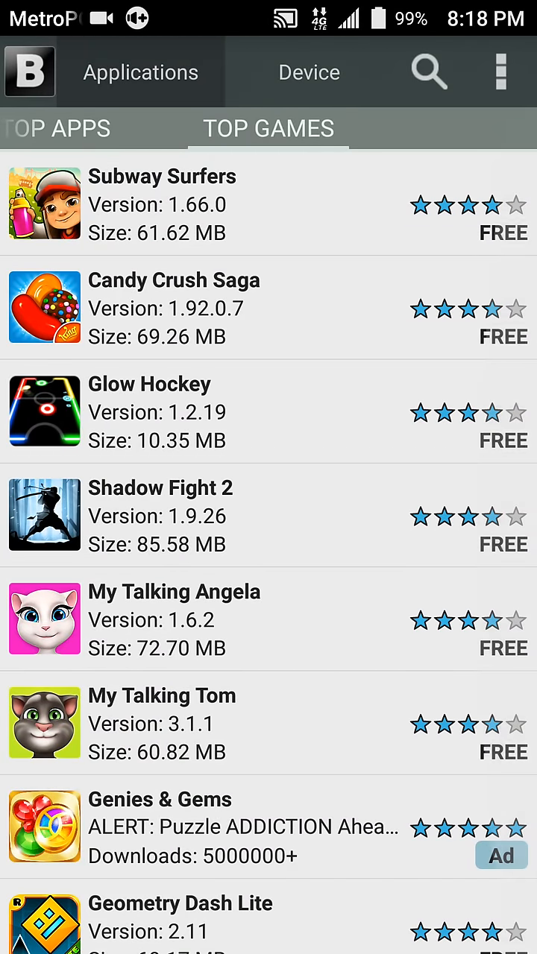
scroll("down", 3)
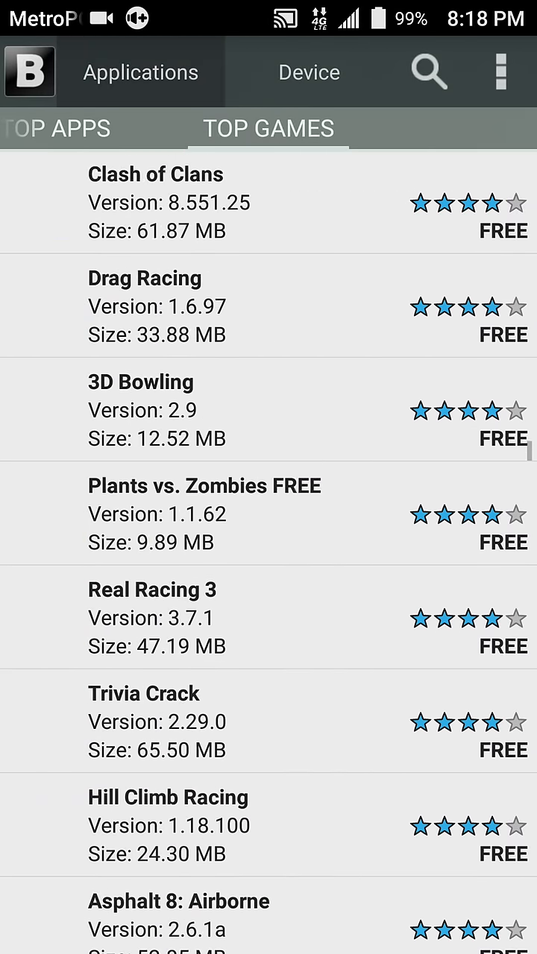
scroll("down", 3)
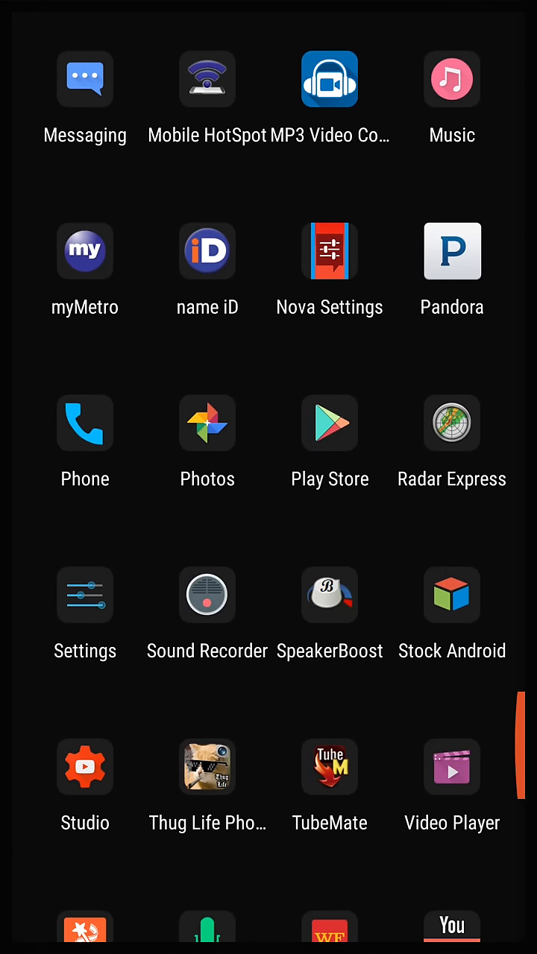
Launch Radar Express from the app drawer, showing Jacksonville, FL at 62°F
left_click(329, 423)
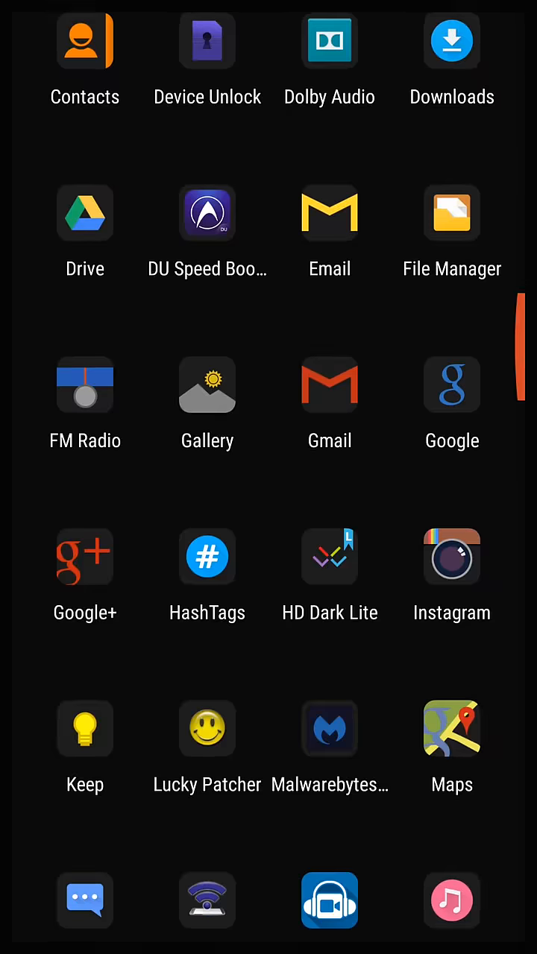
scroll("down", 3)
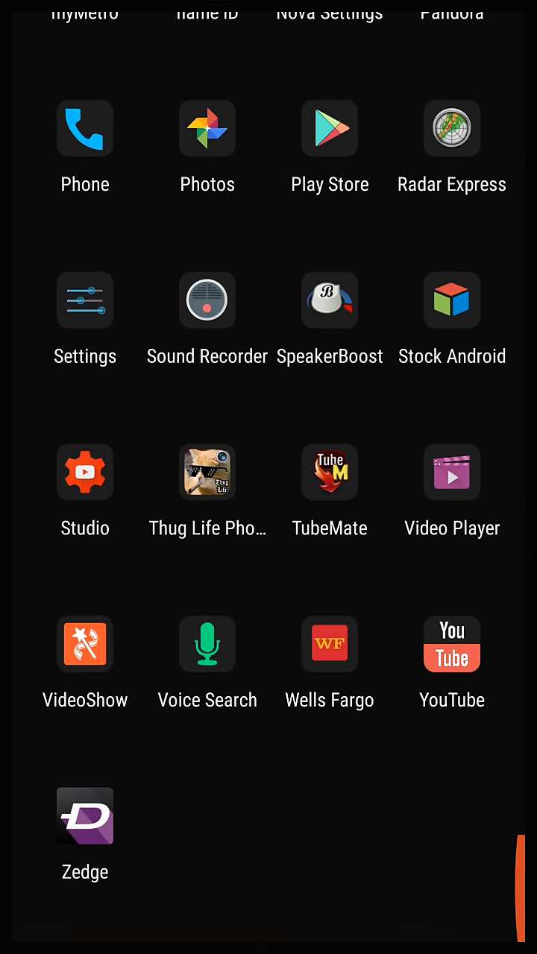
scroll("down", 3)
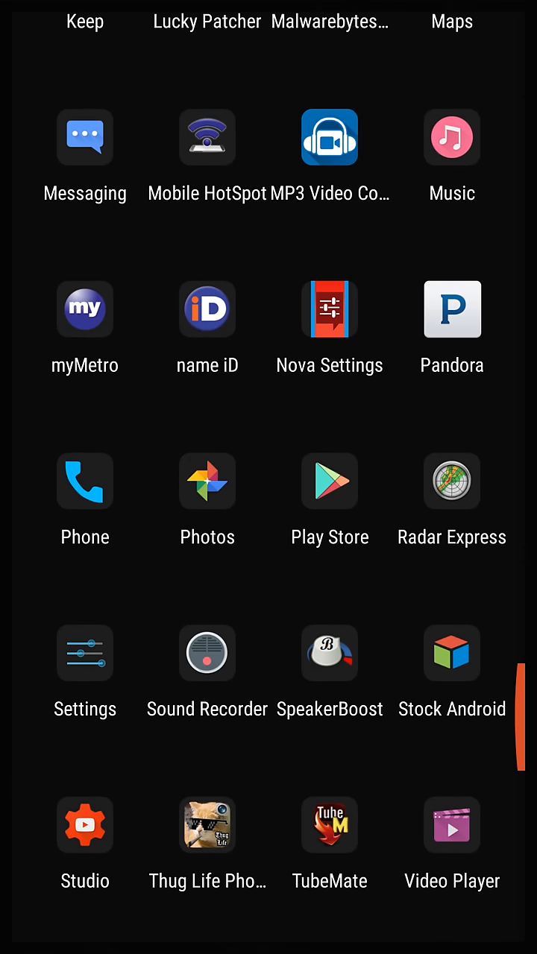
left_click(451, 481)
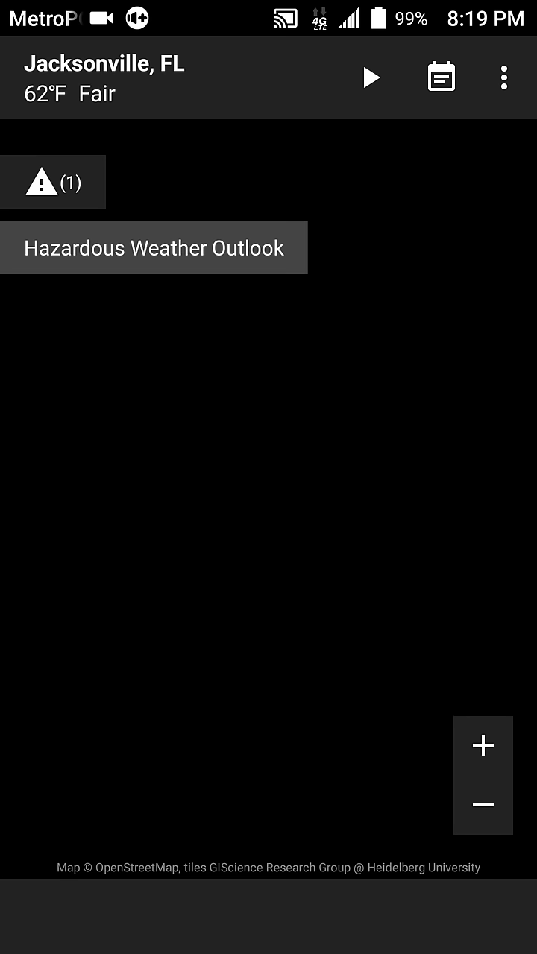
View Morristown, NJ, then Baltimore, MD via the Locations menu, then reopen the saved locations
left_click(368, 78)
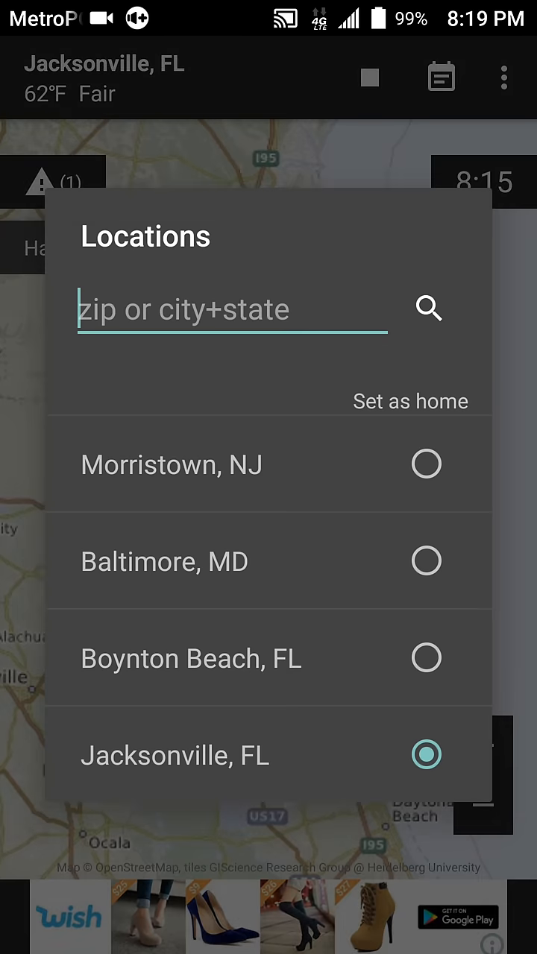
left_click(171, 464)
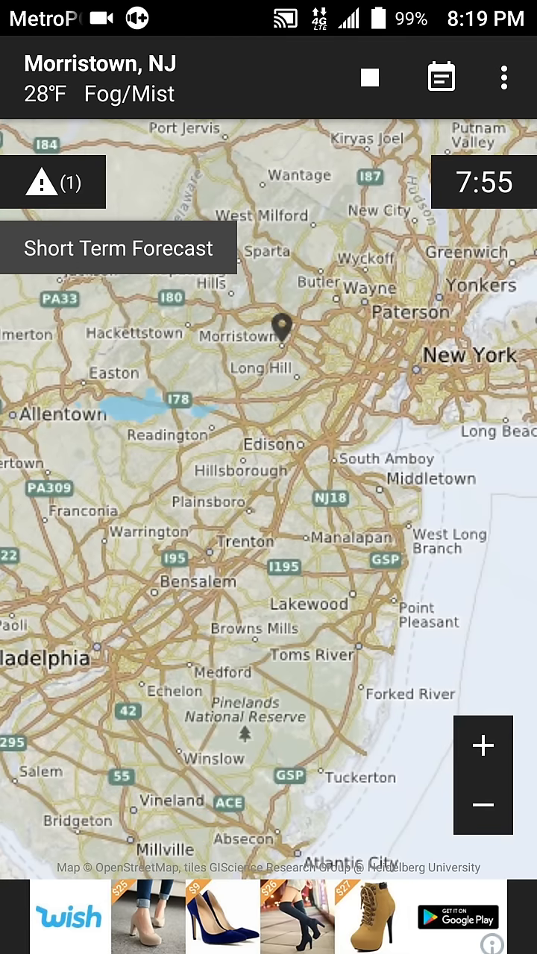
left_click(504, 78)
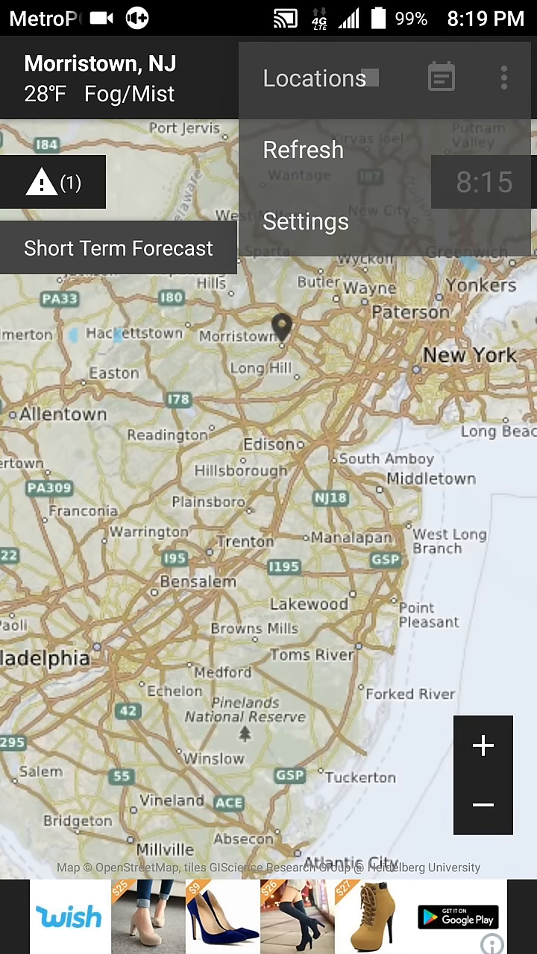
left_click(315, 78)
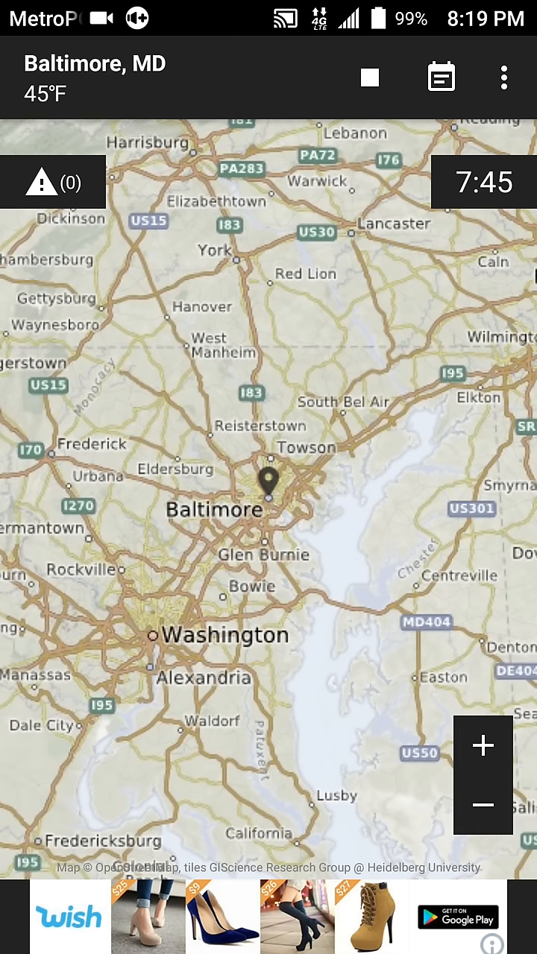
left_click(504, 77)
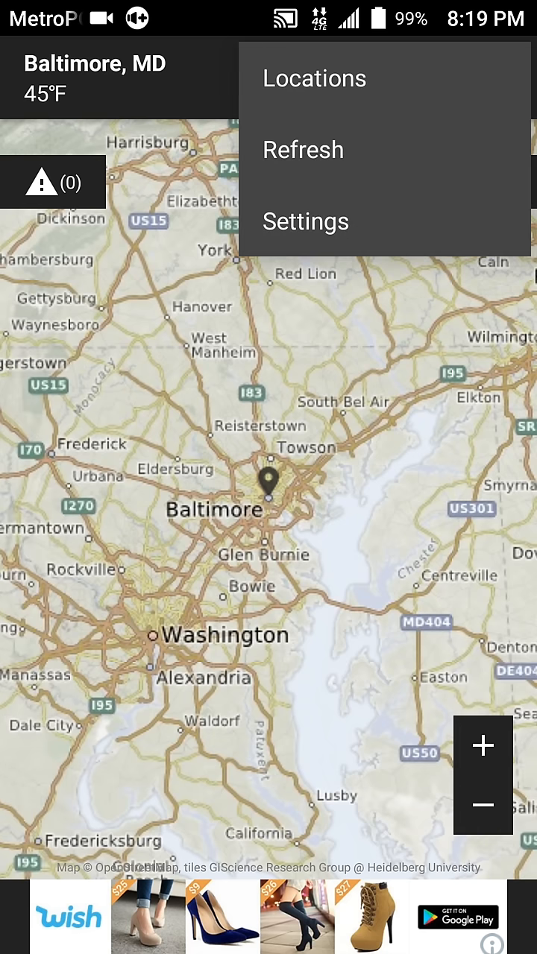
left_click(313, 79)
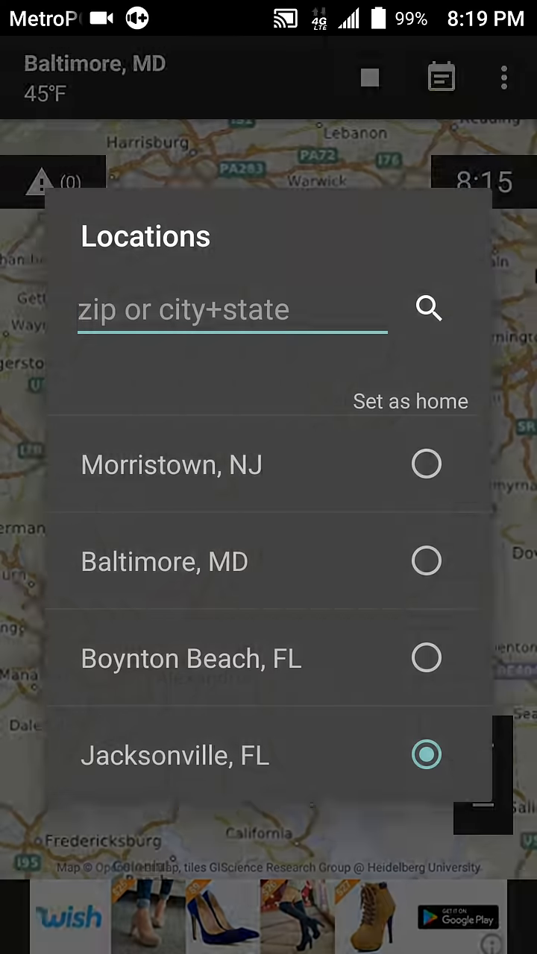